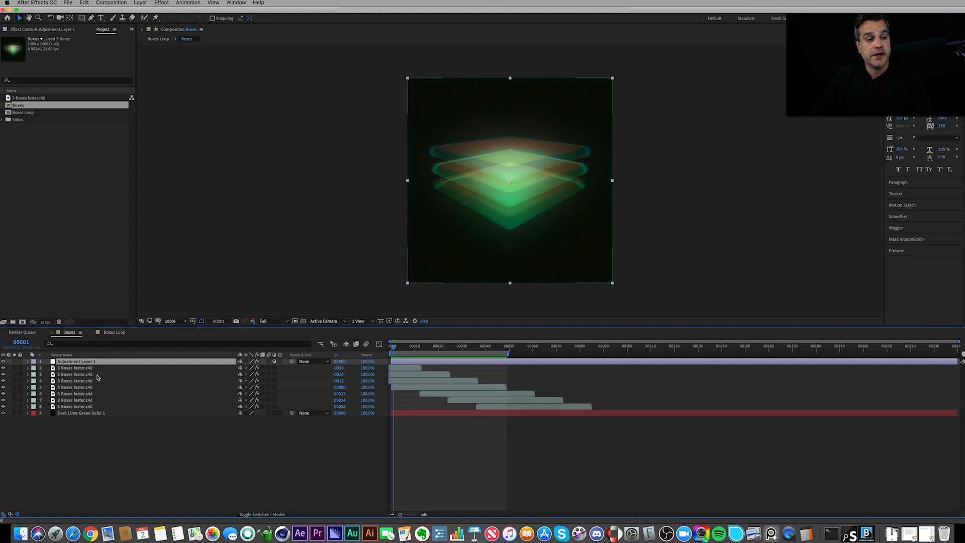
Select a boxes render layer, then the Dark Lime Green Solid 1 layer, in the timeline.
{"action": "left_click", "coordinate": [75, 368]}
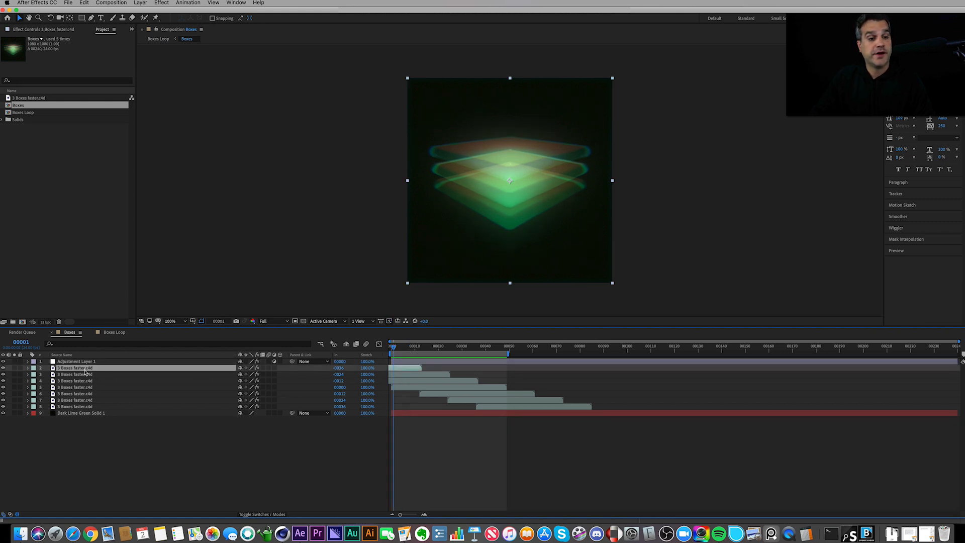
{"action": "left_click", "coordinate": [80, 413]}
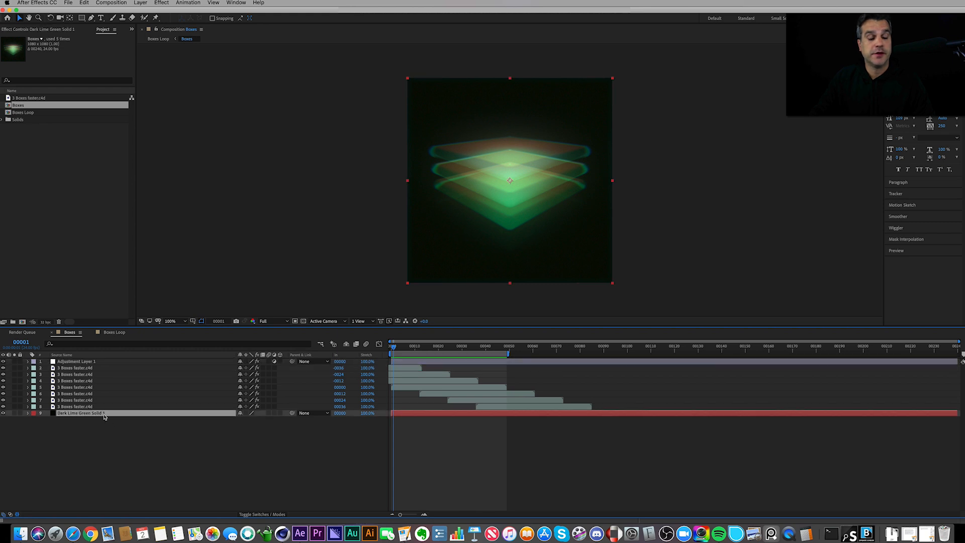
{"action": "mouse_move", "coordinate": [11, 415]}
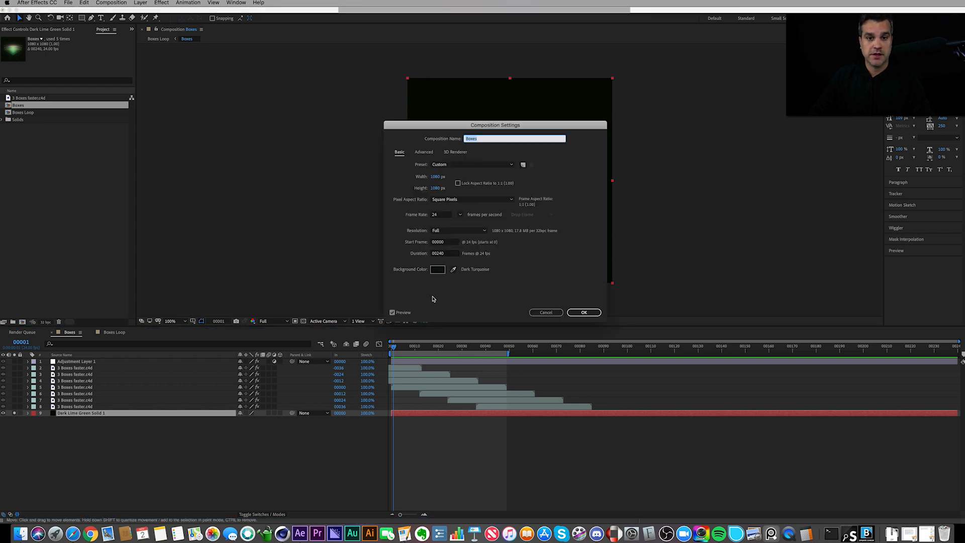
Set the Boxes composition background colour to near-black 040404 and confirm.
{"action": "left_click", "coordinate": [438, 269]}
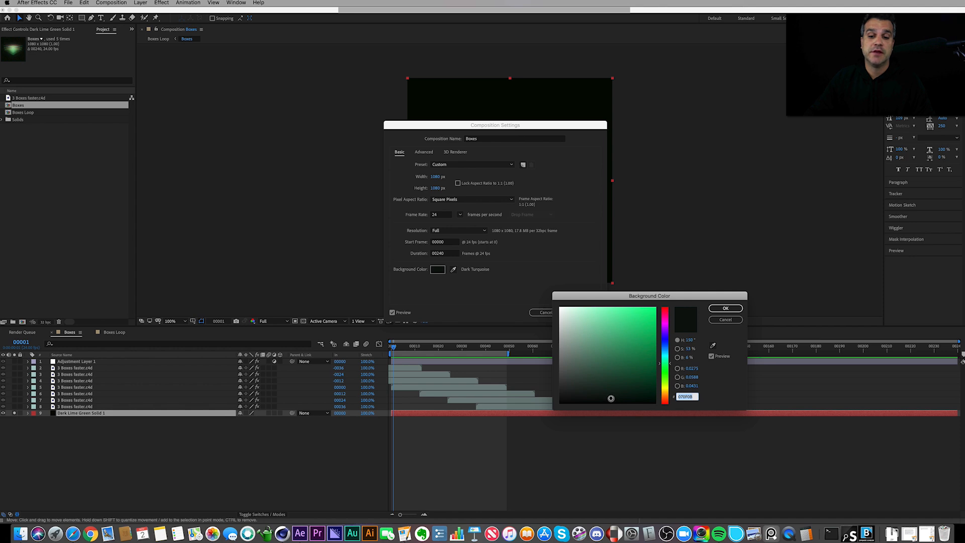
{"action": "left_click_drag", "start_coordinate": [649, 296], "coordinate": [543, 228]}
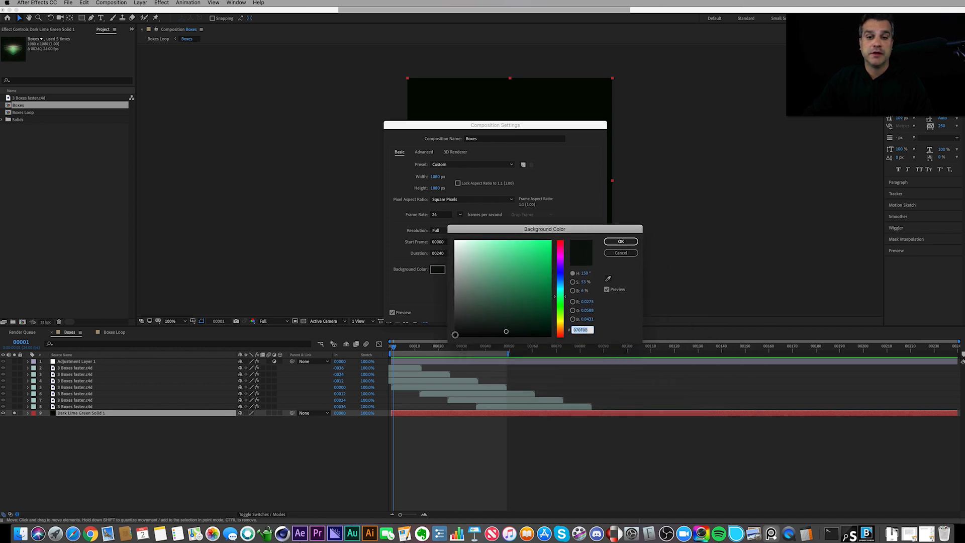
{"action": "left_click", "coordinate": [455, 334]}
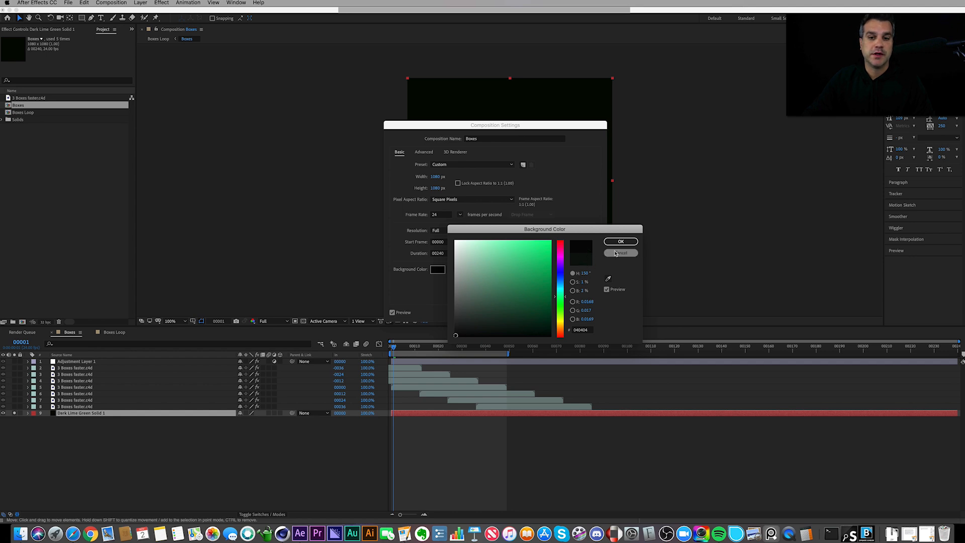
{"action": "left_click", "coordinate": [621, 242]}
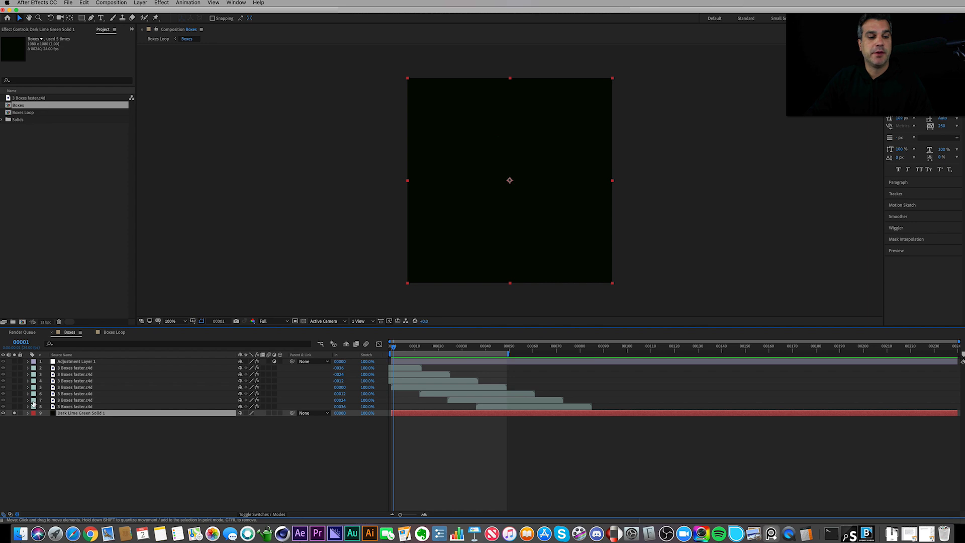
{"action": "left_click", "coordinate": [76, 368]}
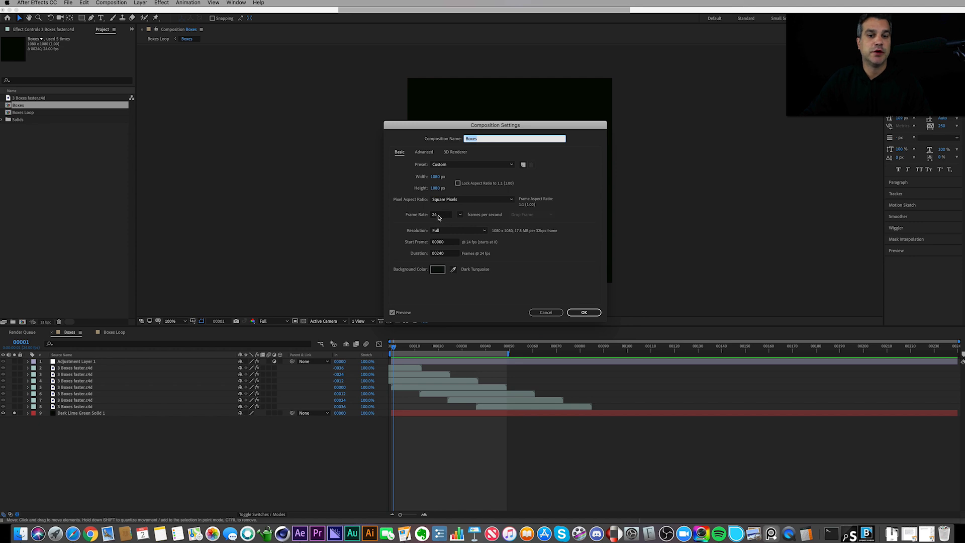
{"action": "left_click", "coordinate": [440, 214]}
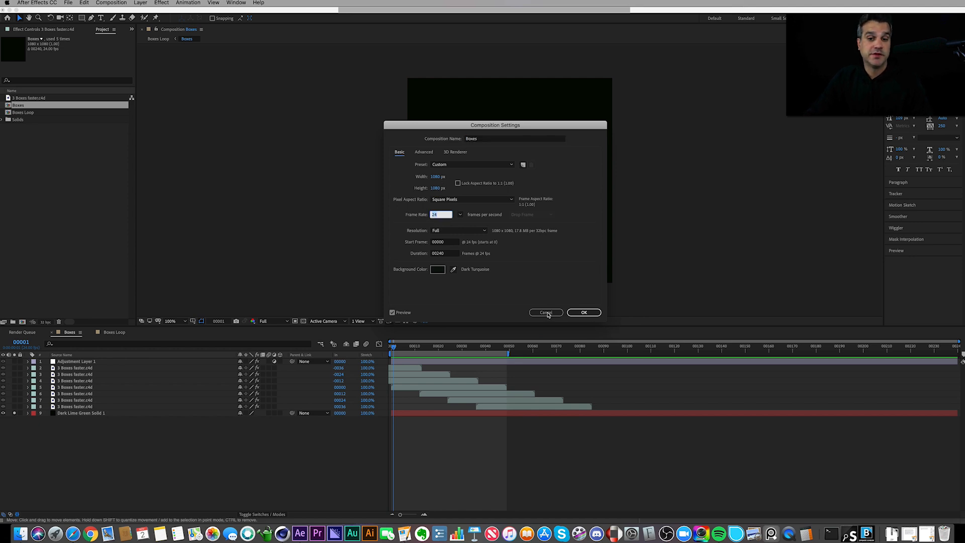
{"action": "left_click", "coordinate": [546, 312]}
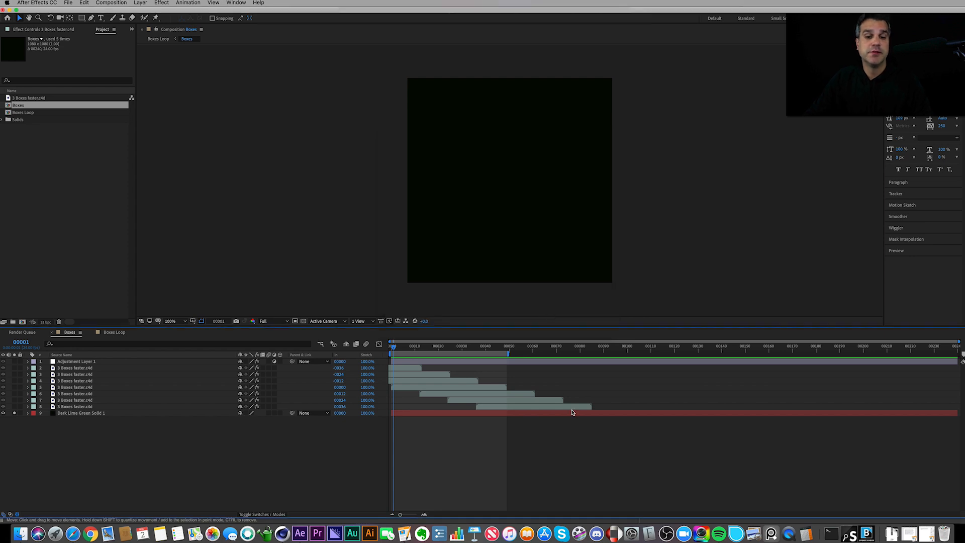
{"action": "left_click", "coordinate": [453, 345]}
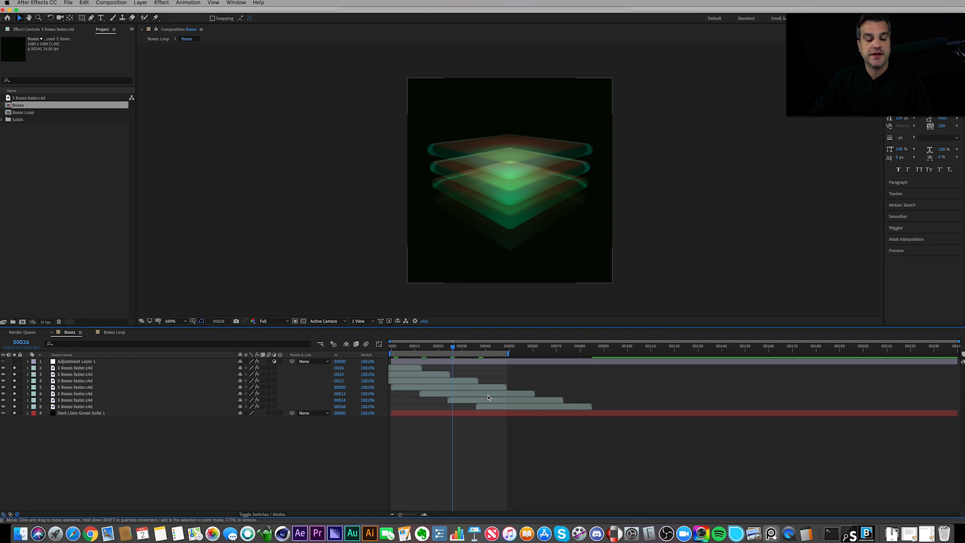
{"action": "mouse_move", "coordinate": [288, 534]}
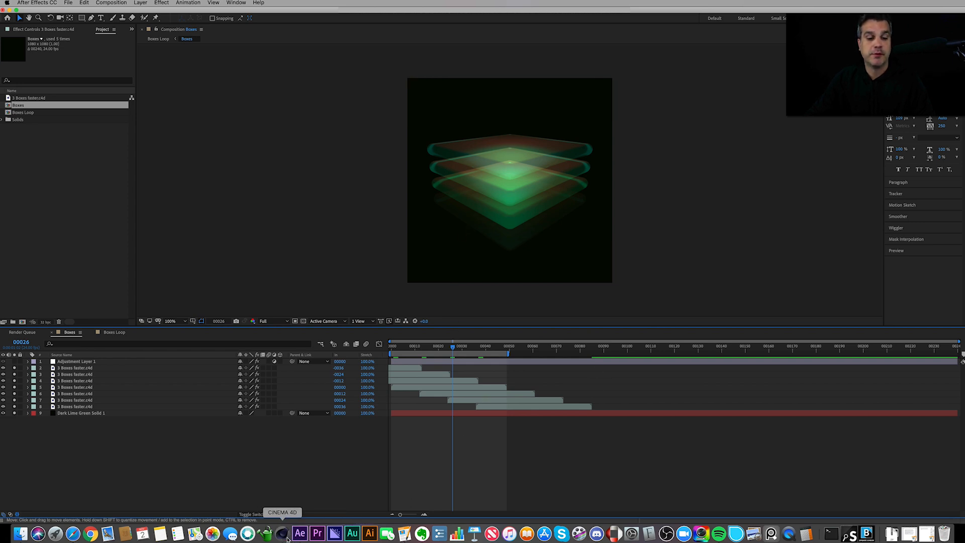
Review Cinema 4D render settings (1080×1080, 24 fps, frames 0–48) and confirm project fps 24.
{"action": "left_click", "coordinate": [279, 534]}
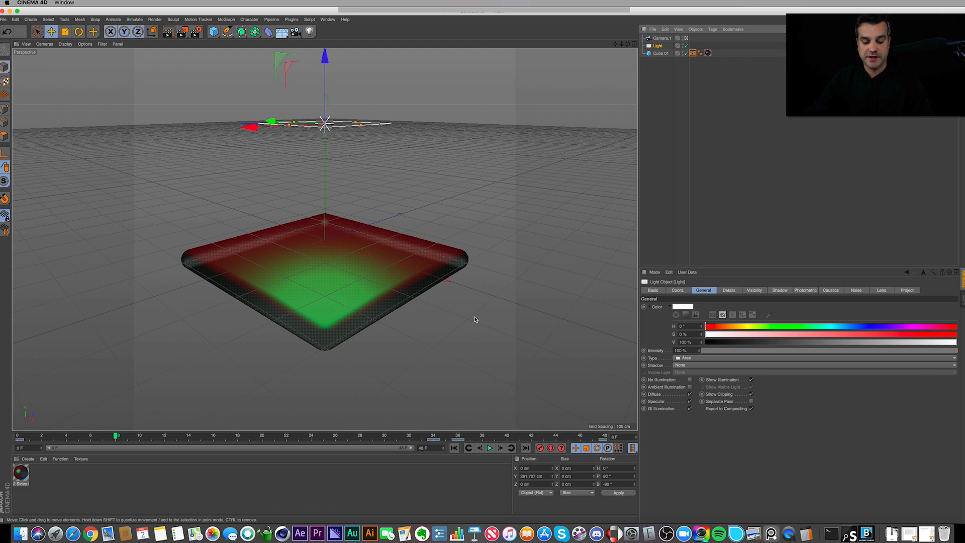
{"action": "mouse_move", "coordinate": [194, 33]}
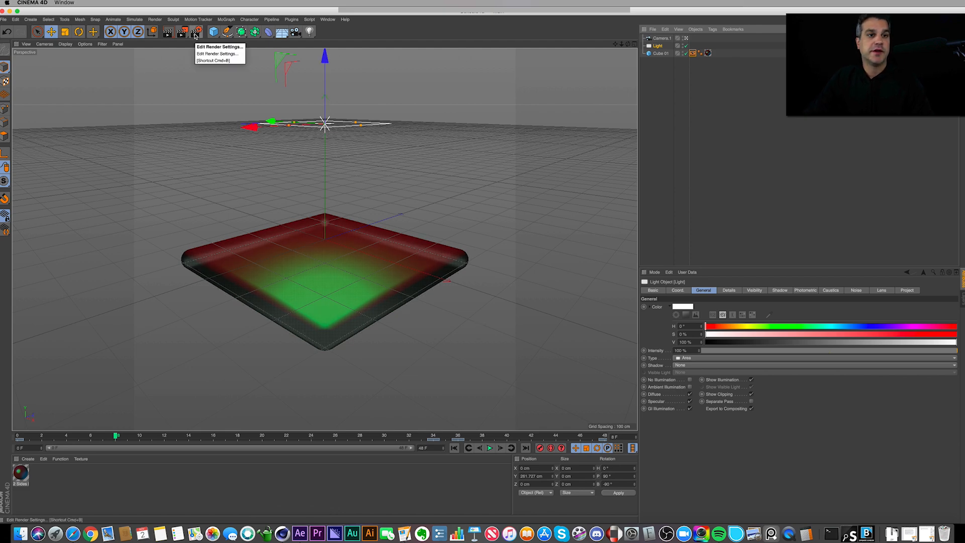
{"action": "left_click", "coordinate": [211, 53]}
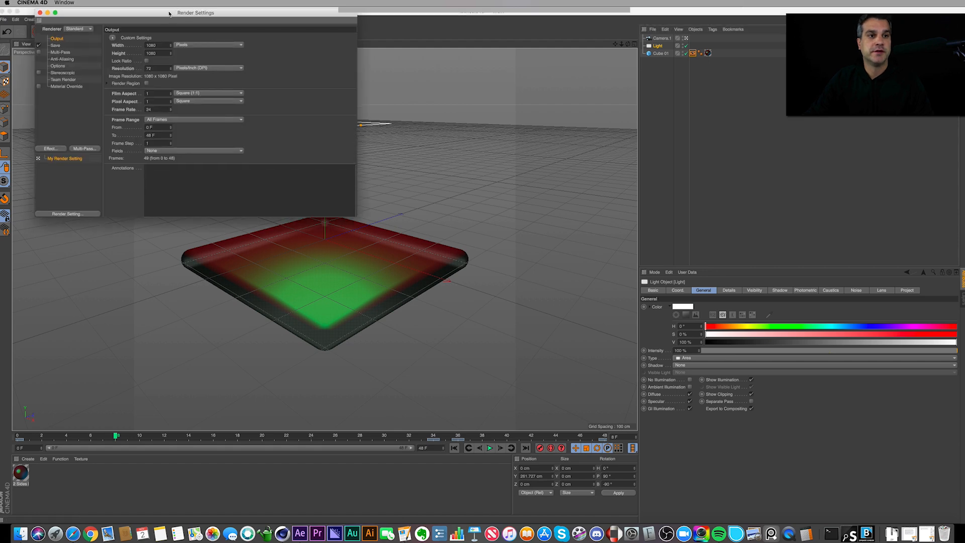
{"action": "left_click_drag", "start_coordinate": [195, 12], "coordinate": [494, 120]}
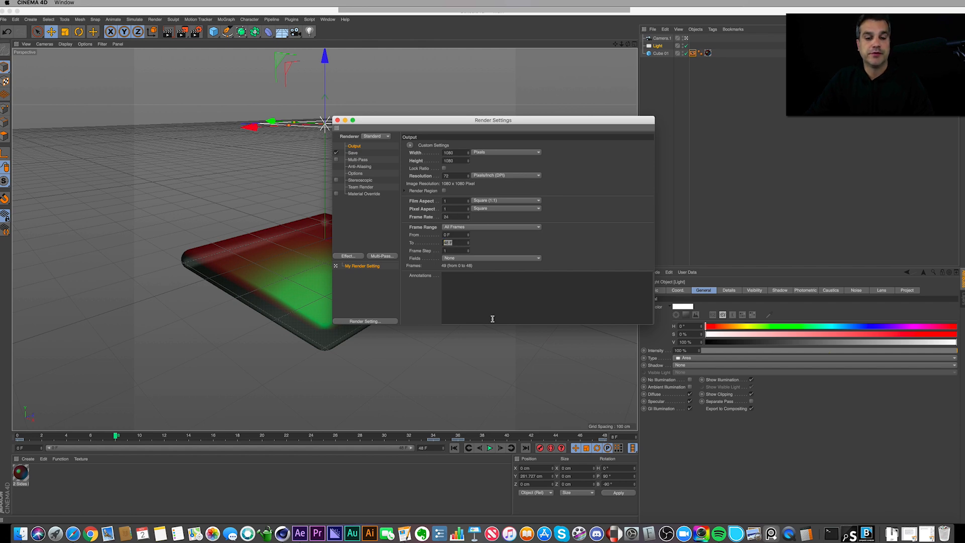
{"action": "mouse_move", "coordinate": [479, 224]}
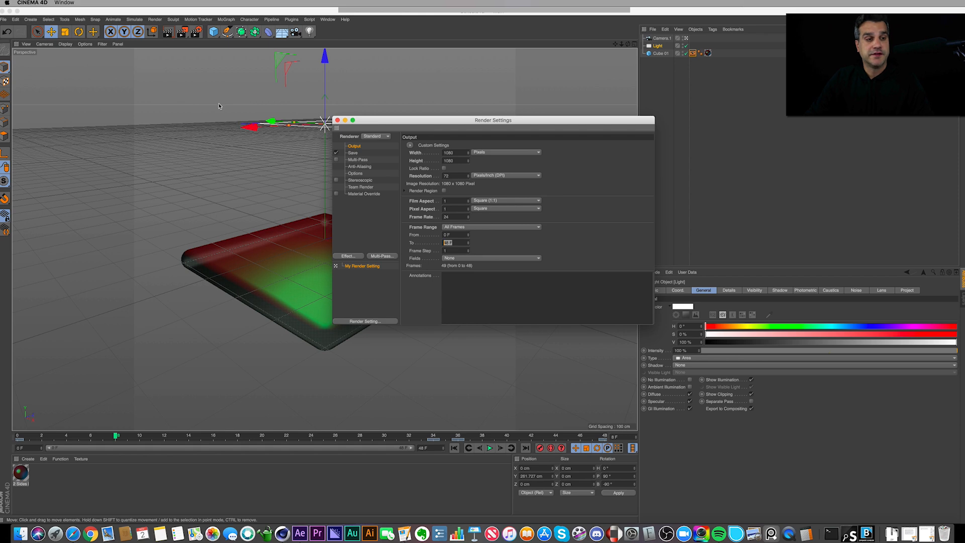
{"action": "left_click", "coordinate": [19, 18]}
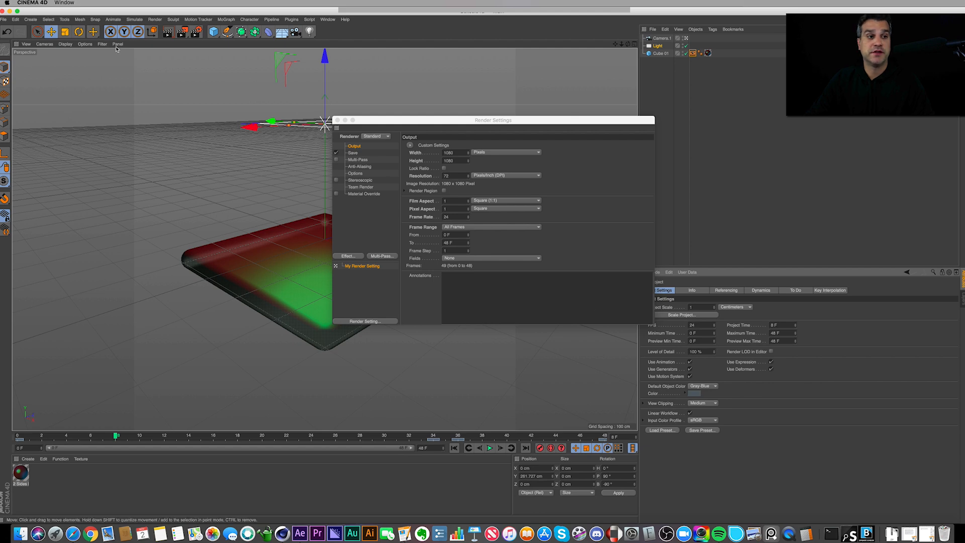
{"action": "left_click", "coordinate": [20, 20]}
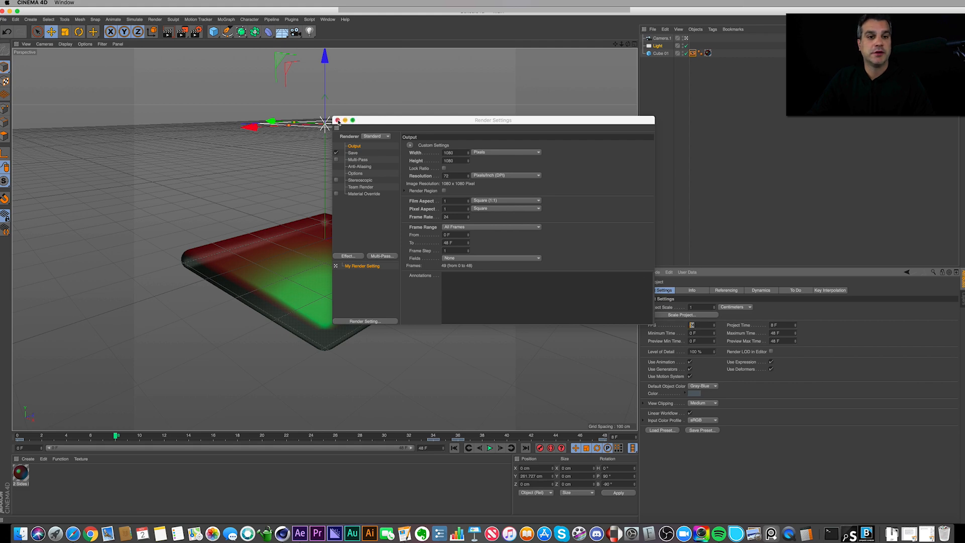
{"action": "left_click", "coordinate": [336, 119]}
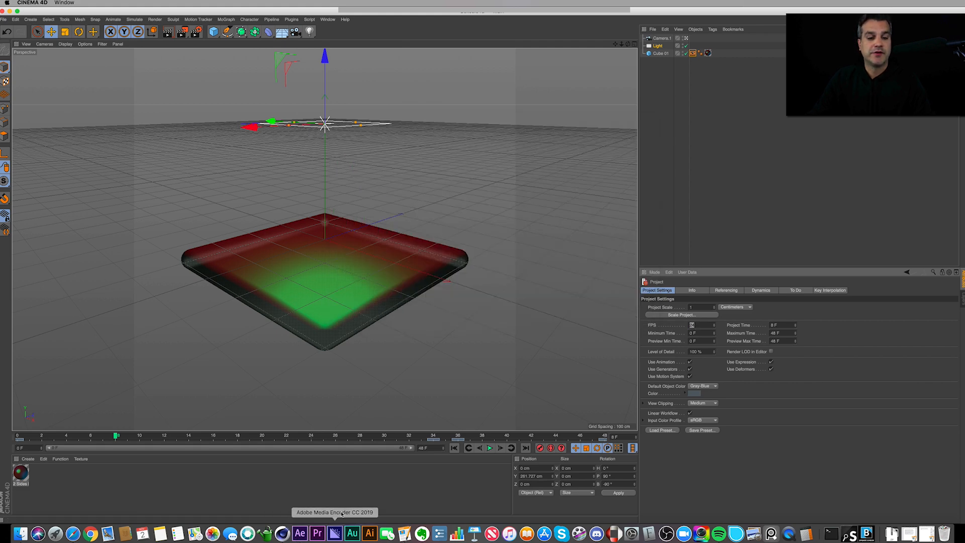
{"action": "mouse_move", "coordinate": [303, 531]}
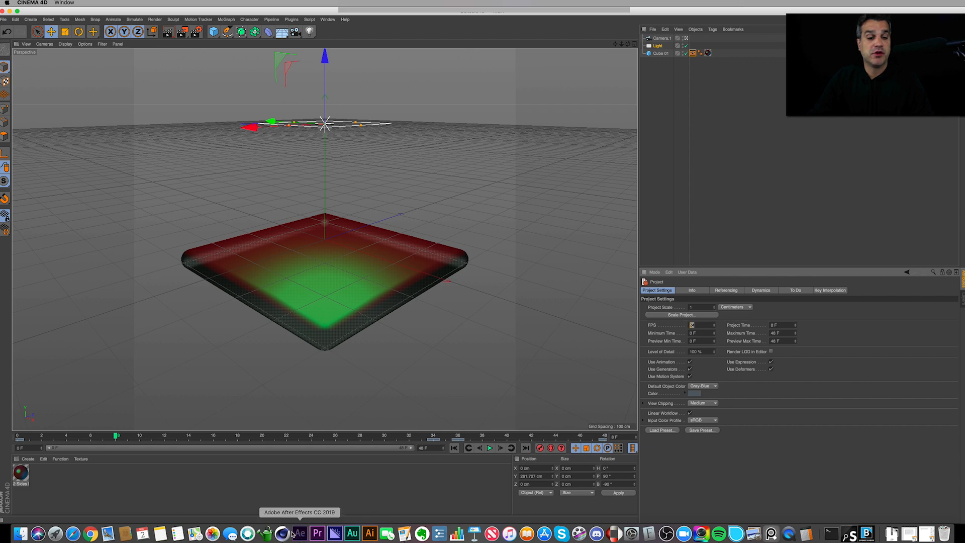
Scrub later through the Boxes animation to preview it, then return to the start.
{"action": "left_click", "coordinate": [299, 532]}
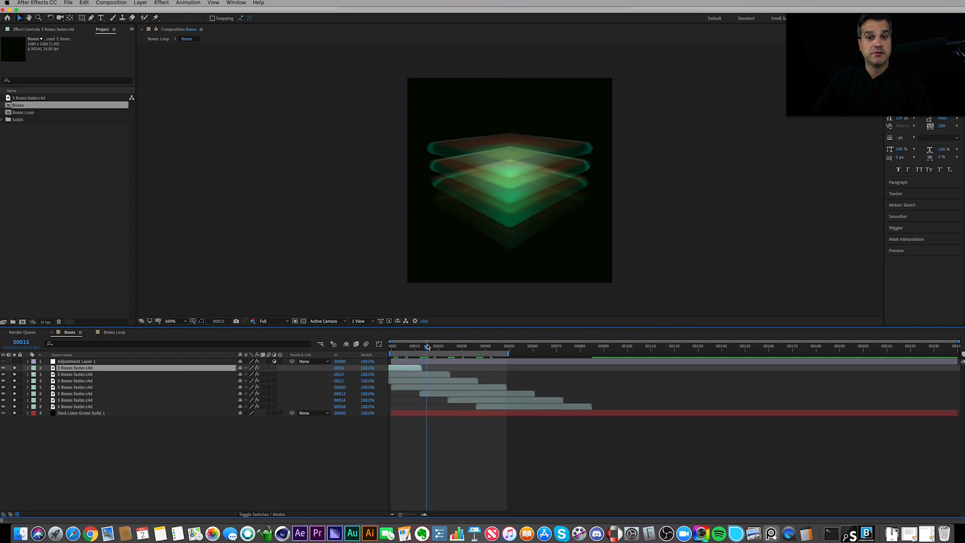
{"action": "left_click", "coordinate": [489, 346]}
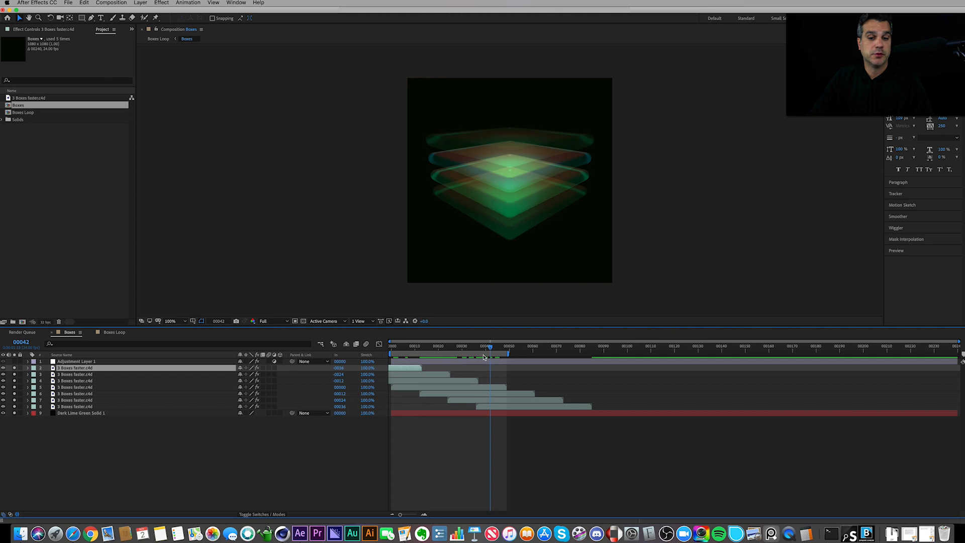
{"action": "left_click", "coordinate": [409, 368]}
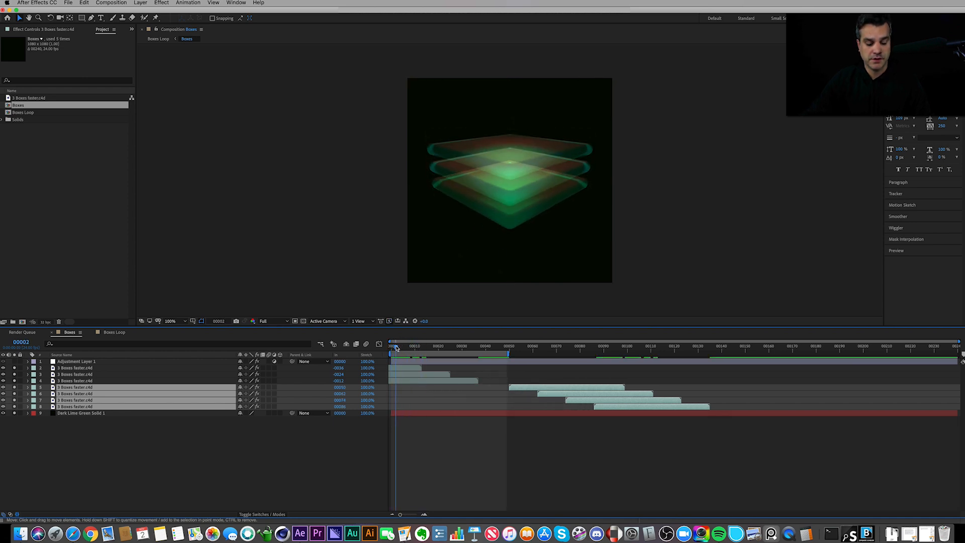
{"action": "left_click", "coordinate": [397, 348]}
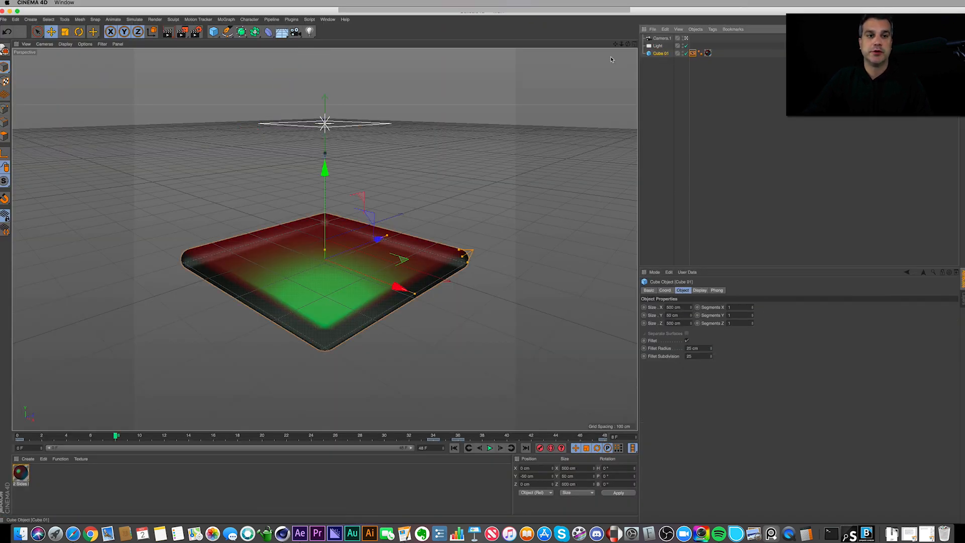
Add a plain cube, then inspect Cube 01's fillet and display tag settings.
{"action": "left_click", "coordinate": [31, 20]}
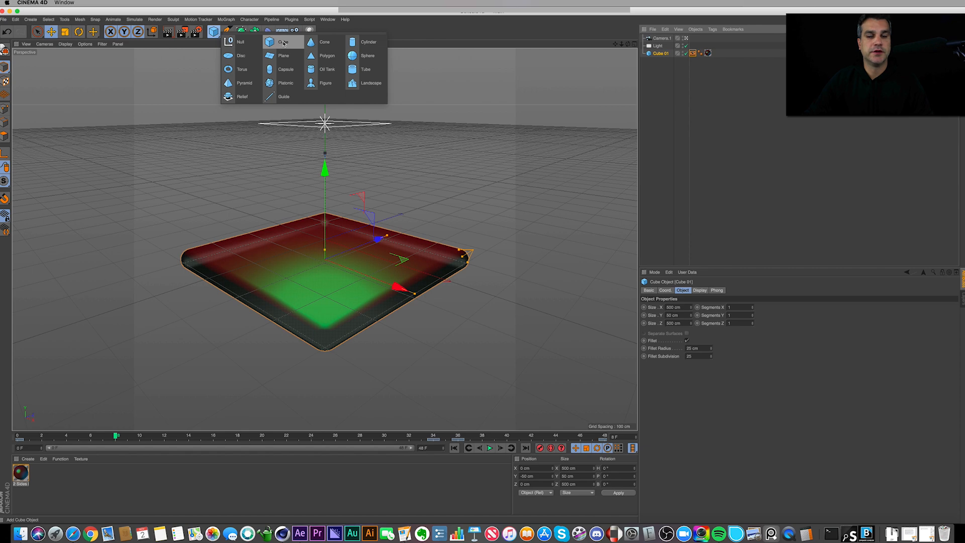
{"action": "mouse_move", "coordinate": [283, 43]}
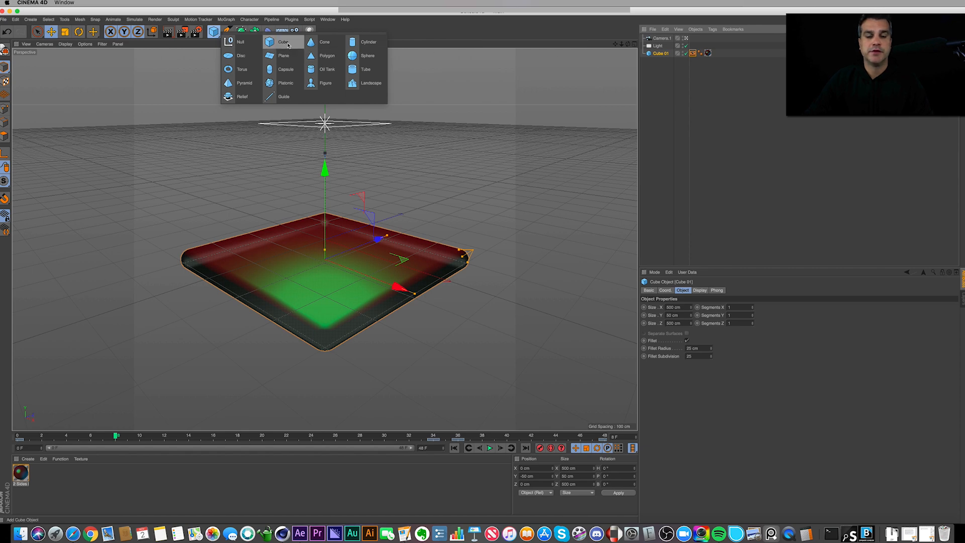
{"action": "left_click", "coordinate": [283, 41]}
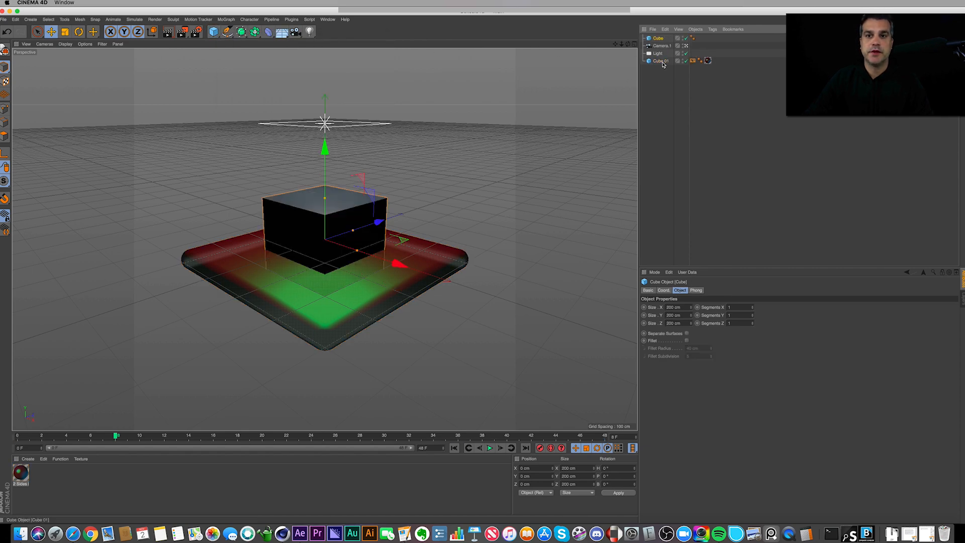
{"action": "left_click", "coordinate": [663, 61]}
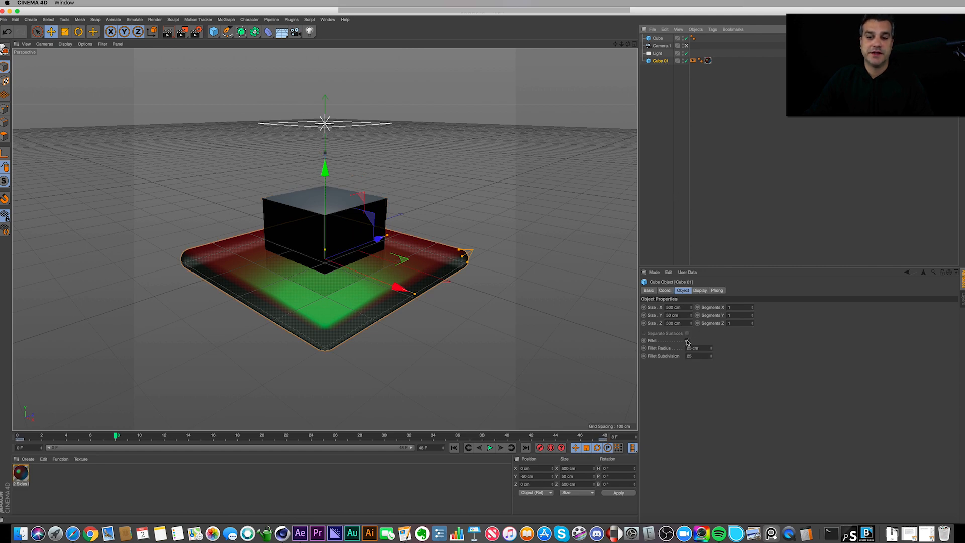
{"action": "left_click", "coordinate": [687, 340]}
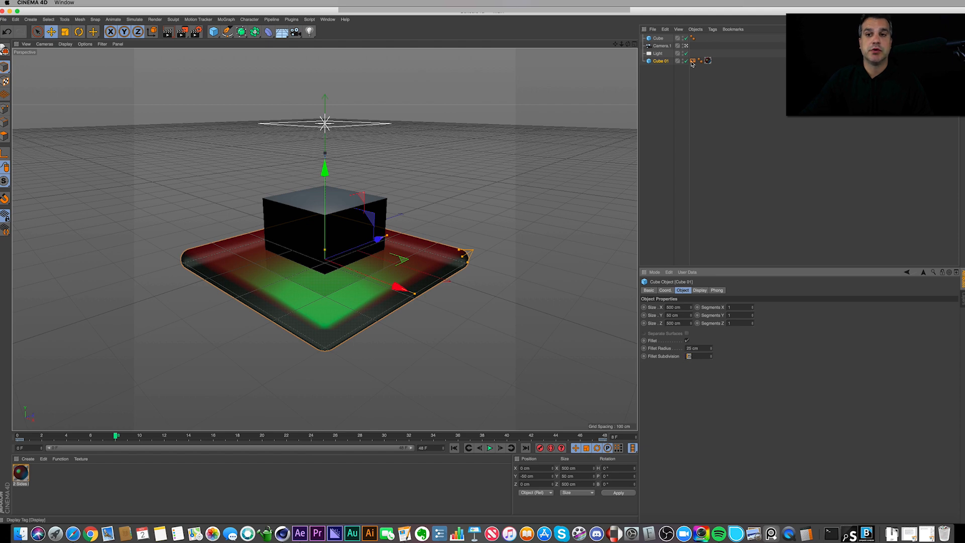
{"action": "left_click", "coordinate": [682, 61]}
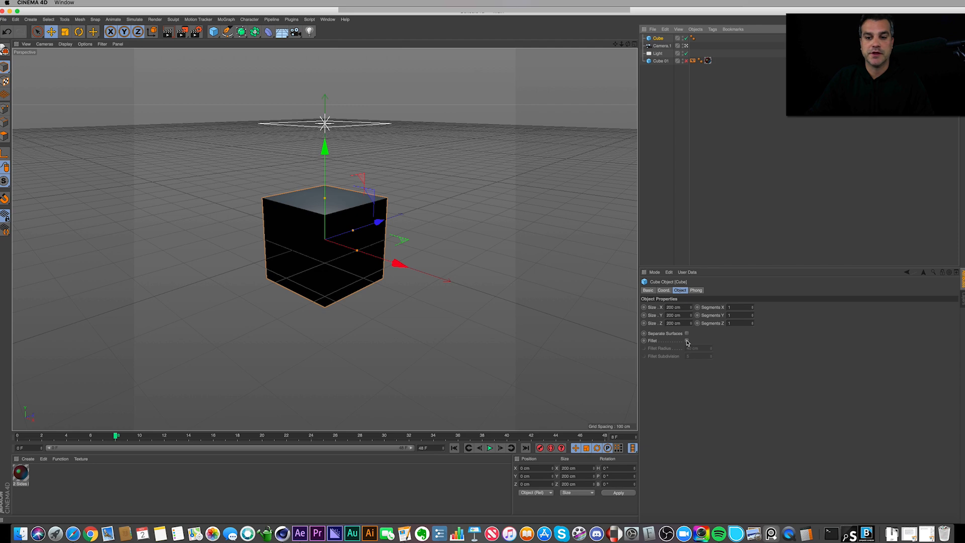
Size the cube to 500×50×500 cm and enable fillet for 25 cm rounded edges.
{"action": "left_click", "coordinate": [686, 340]}
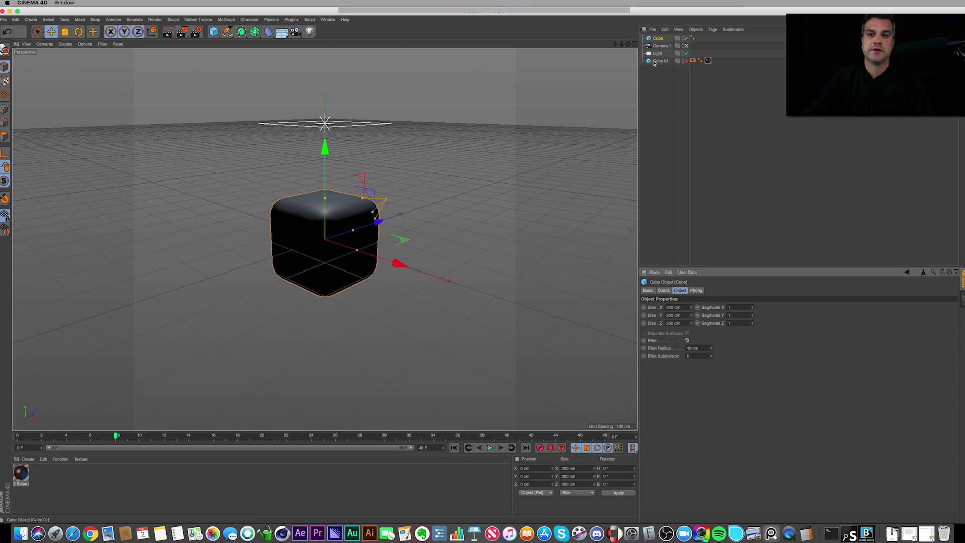
{"action": "left_click", "coordinate": [660, 61]}
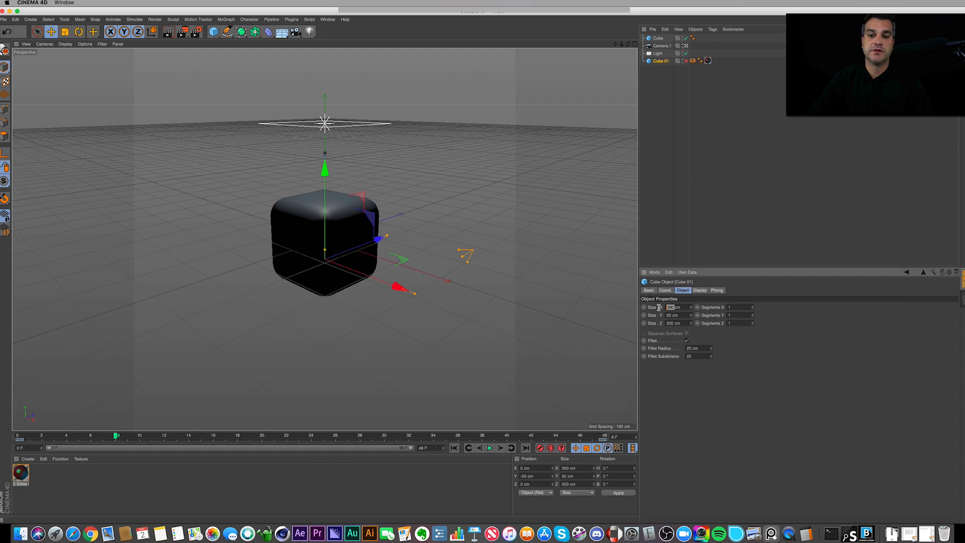
{"action": "left_click", "coordinate": [673, 315]}
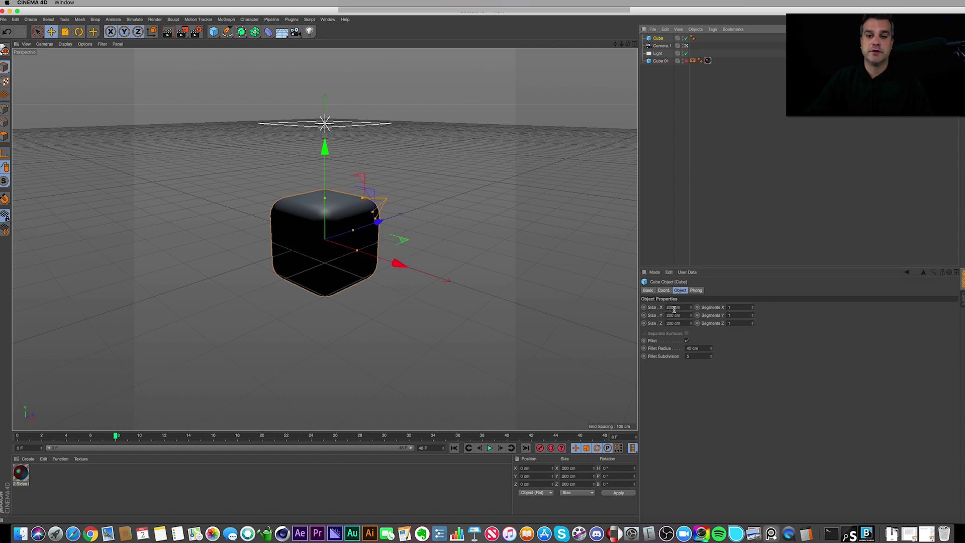
{"action": "left_click", "coordinate": [672, 307]}
{"action": "type", "text": "800"}
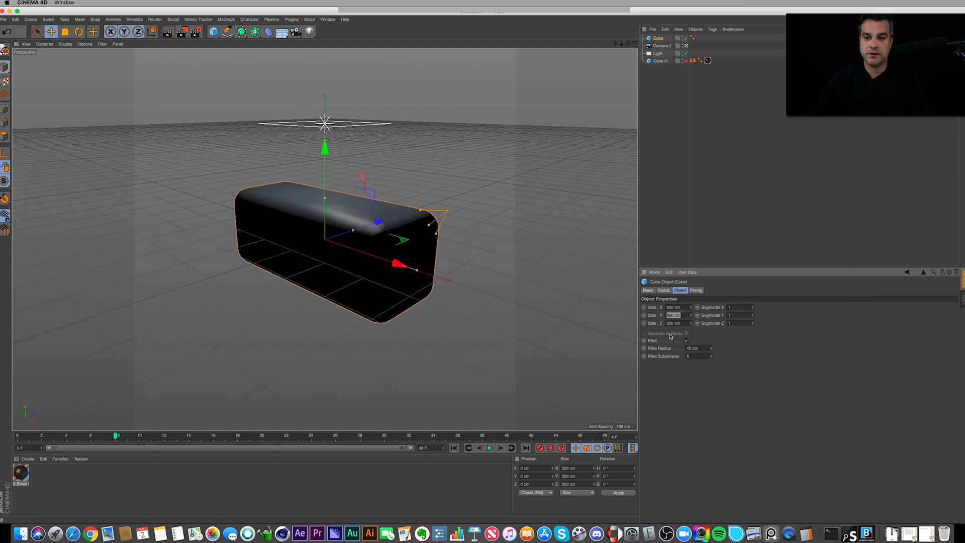
{"action": "type", "text": "50"}
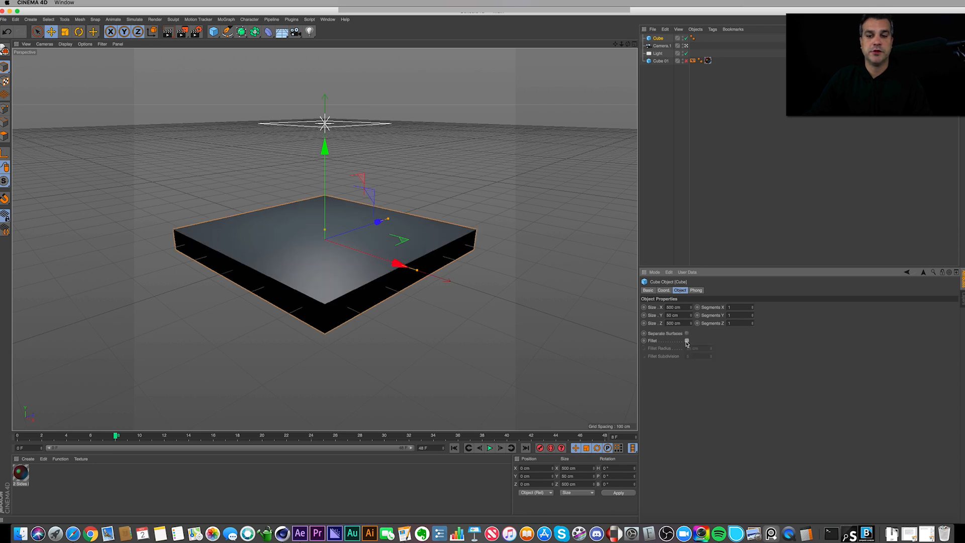
{"action": "left_click", "coordinate": [687, 341]}
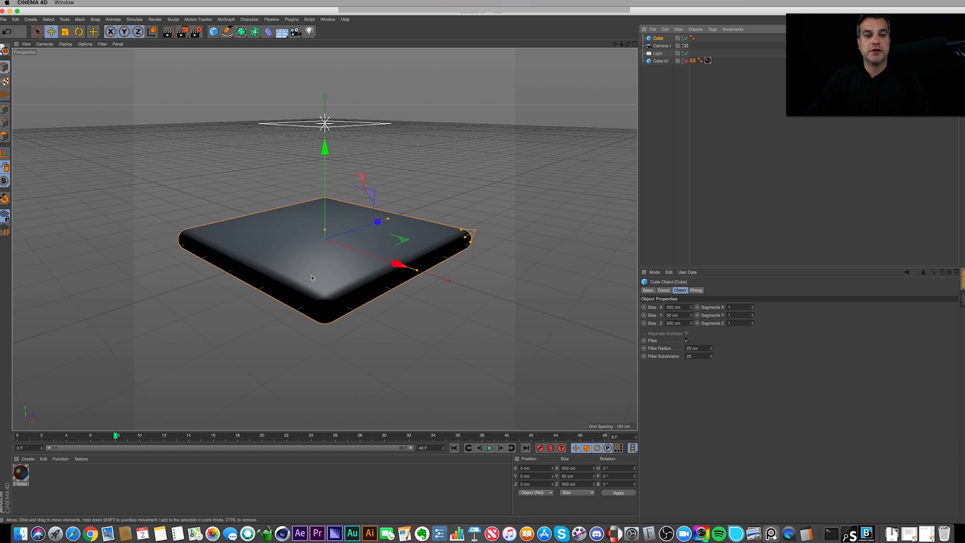
{"action": "mouse_move", "coordinate": [385, 325]}
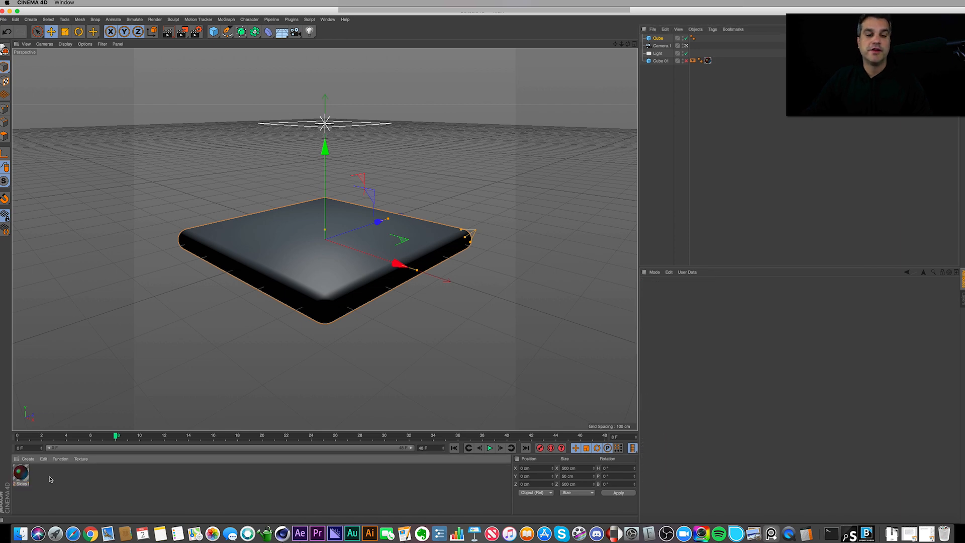
Load the 2 Sides Blue & Green preset from Broadcast > Materials > Abstract.
{"action": "left_click", "coordinate": [27, 459]}
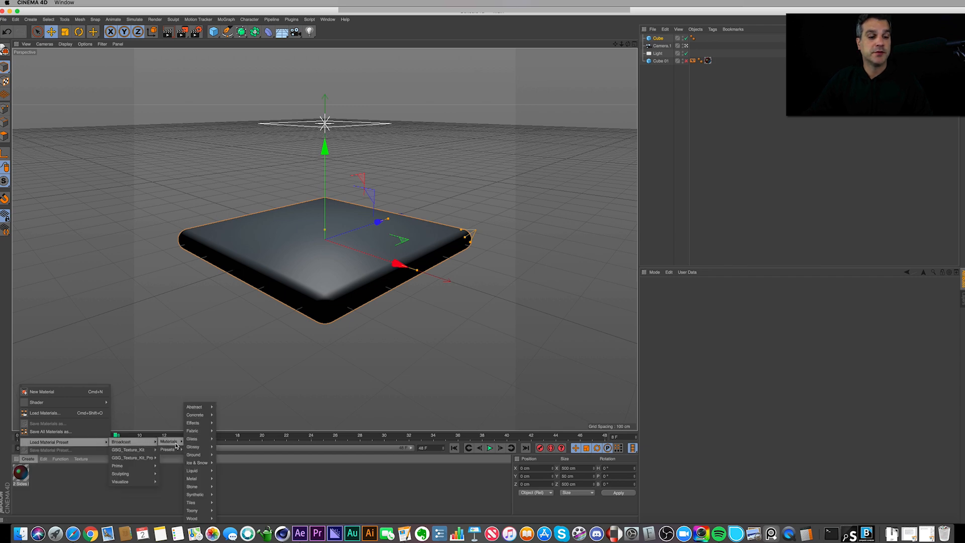
{"action": "mouse_move", "coordinate": [194, 406]}
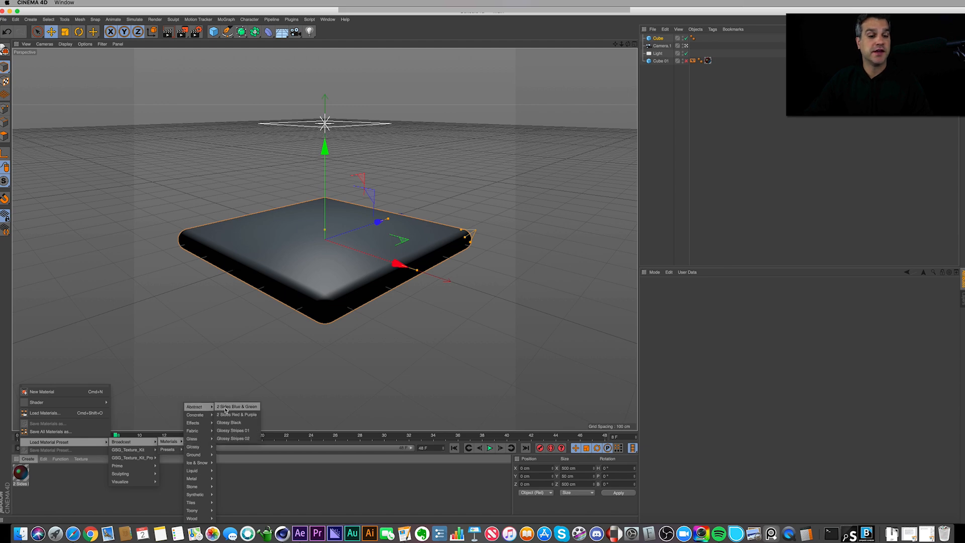
{"action": "left_click", "coordinate": [236, 407]}
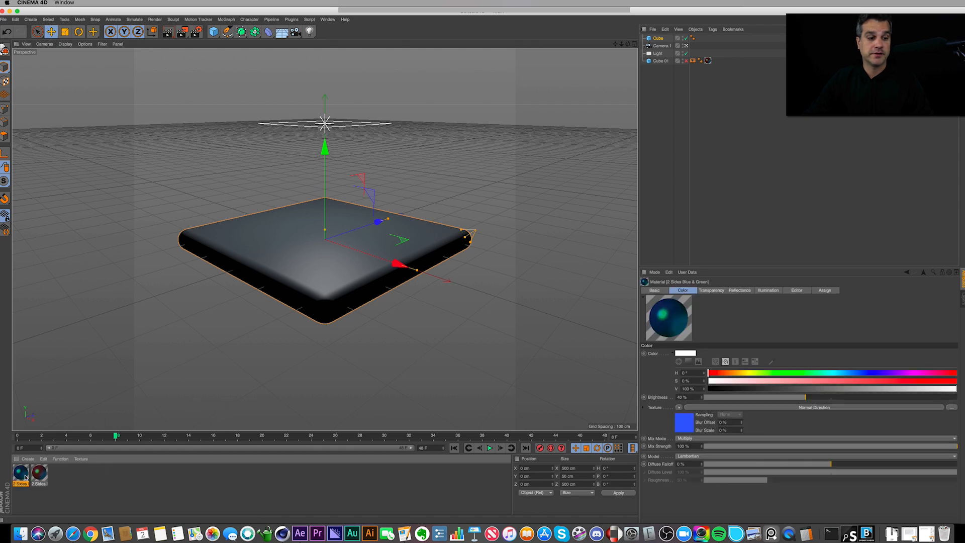
{"action": "mouse_move", "coordinate": [457, 272]}
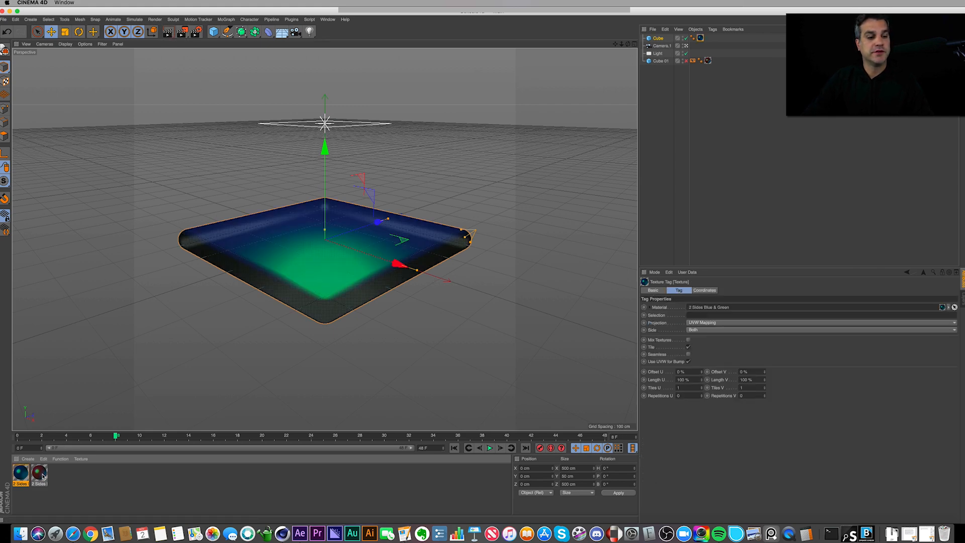
Review the second material's transparency and reflectance, then switch to 2 Sides Blue & Green.
{"action": "double_click", "coordinate": [39, 475]}
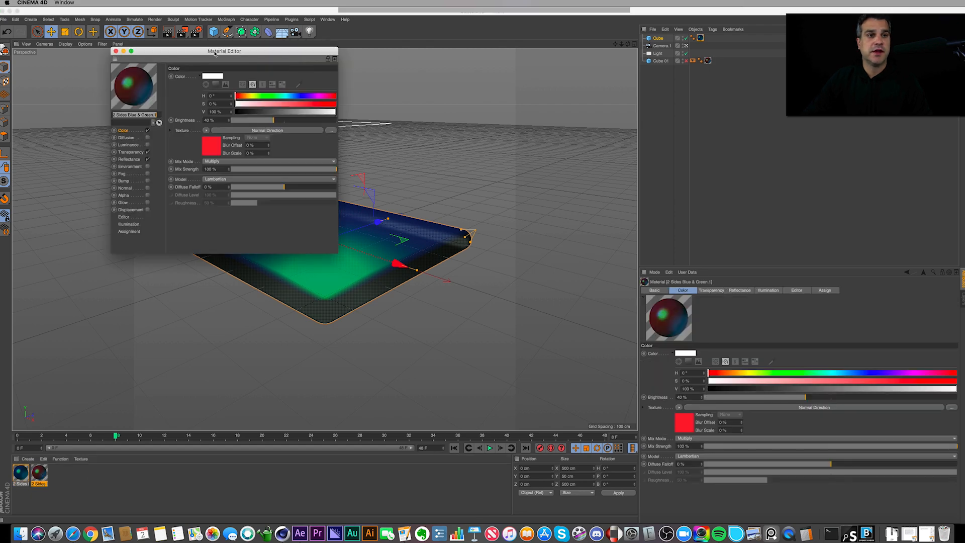
{"action": "left_click_drag", "start_coordinate": [224, 51], "coordinate": [569, 191]}
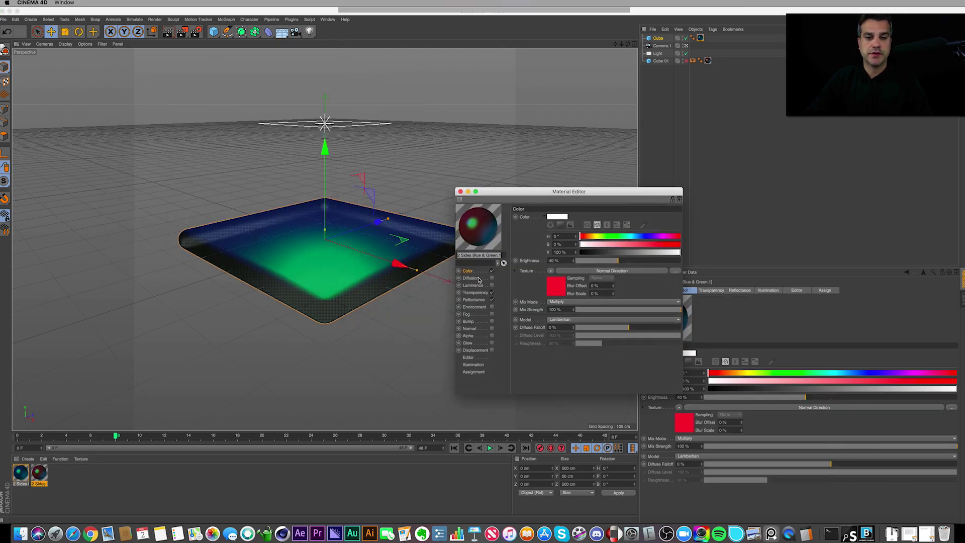
{"action": "left_click", "coordinate": [475, 292]}
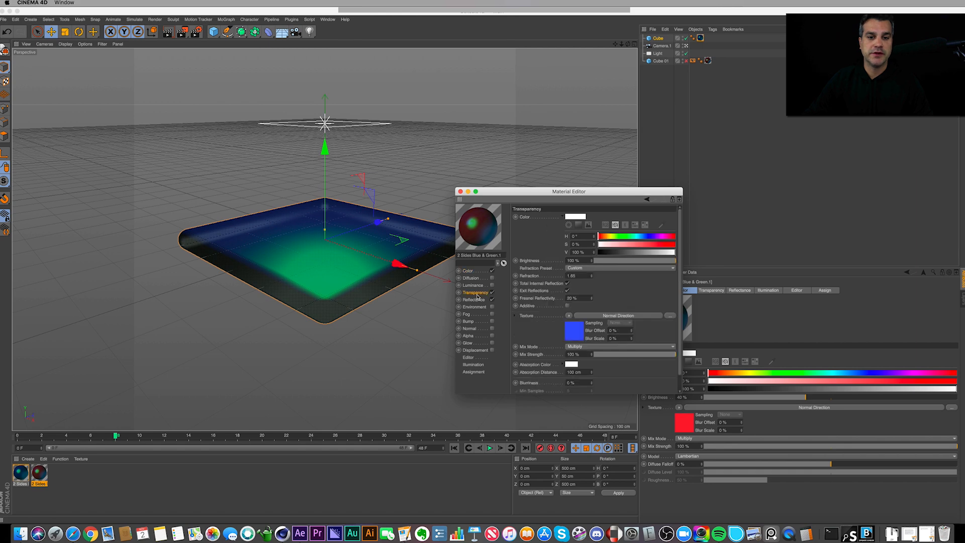
{"action": "left_click", "coordinate": [473, 299]}
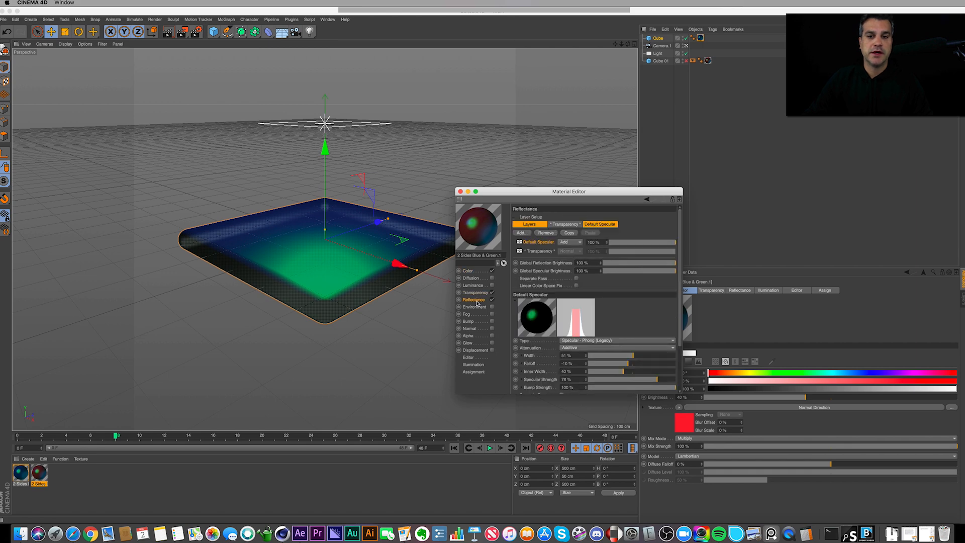
{"action": "left_click", "coordinate": [475, 292]}
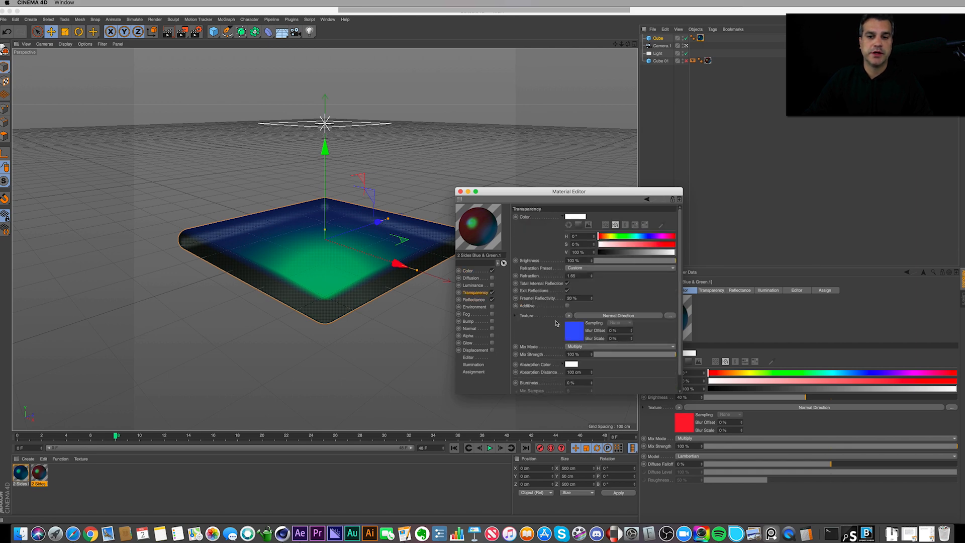
{"action": "left_click", "coordinate": [467, 271]}
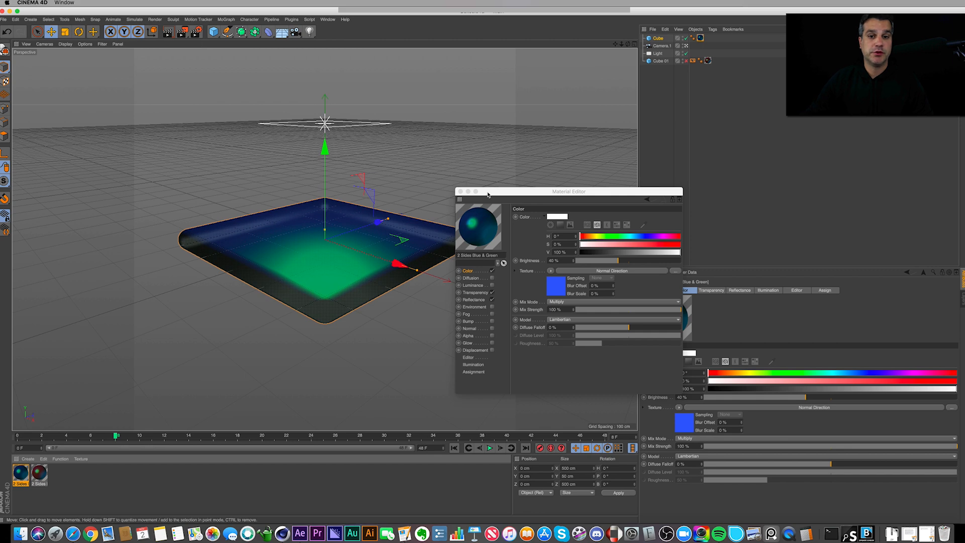
Start an interactive viewport render, then select the camera and light to check their positions.
{"action": "left_click", "coordinate": [181, 31]}
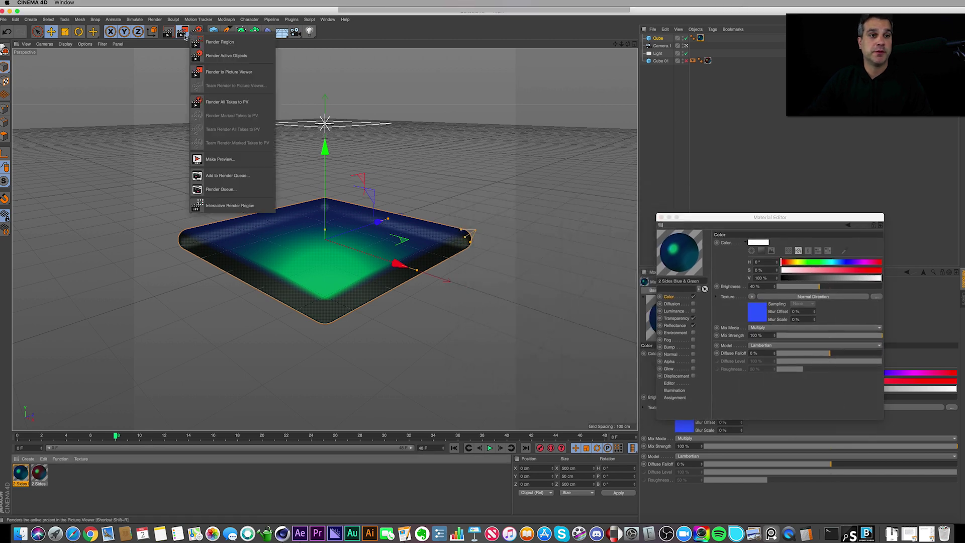
{"action": "mouse_move", "coordinate": [253, 205]}
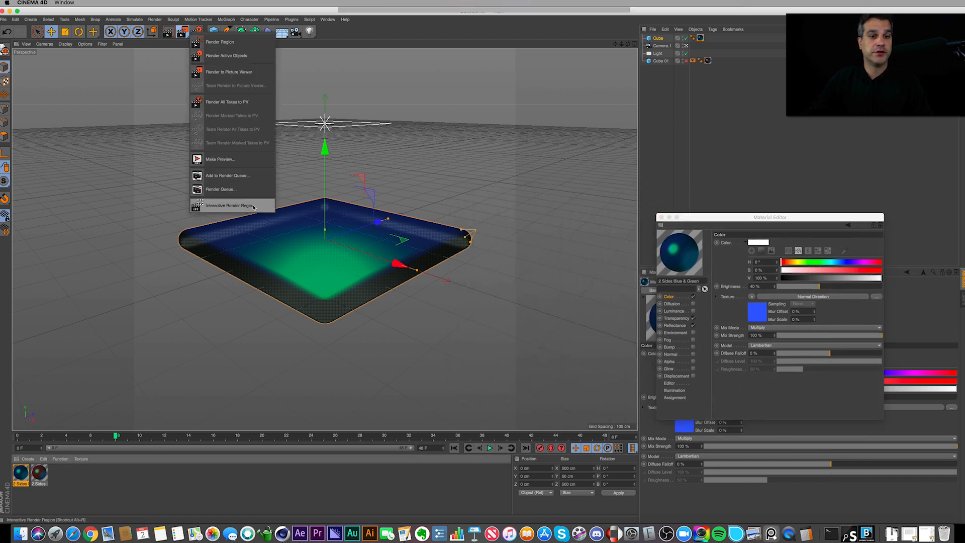
{"action": "left_click", "coordinate": [232, 205]}
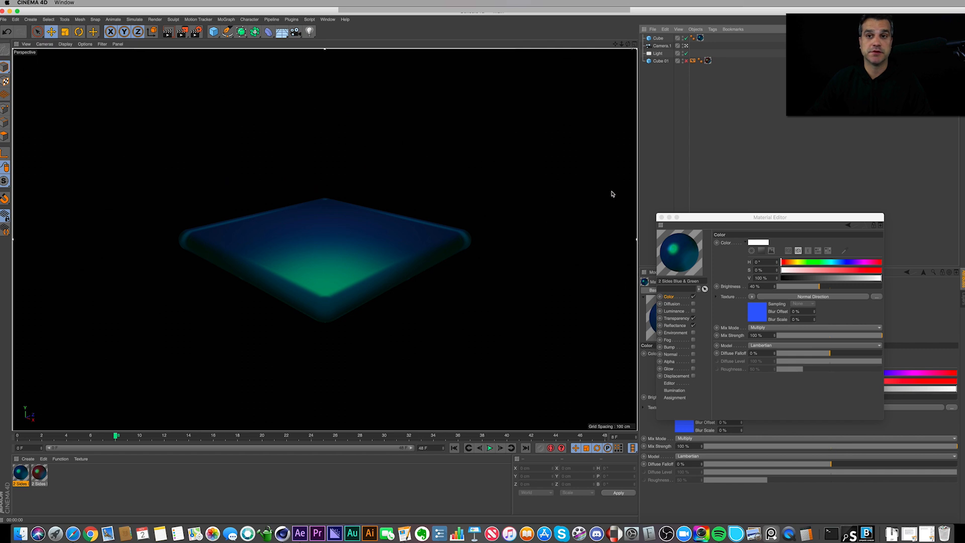
{"action": "left_click", "coordinate": [663, 45]}
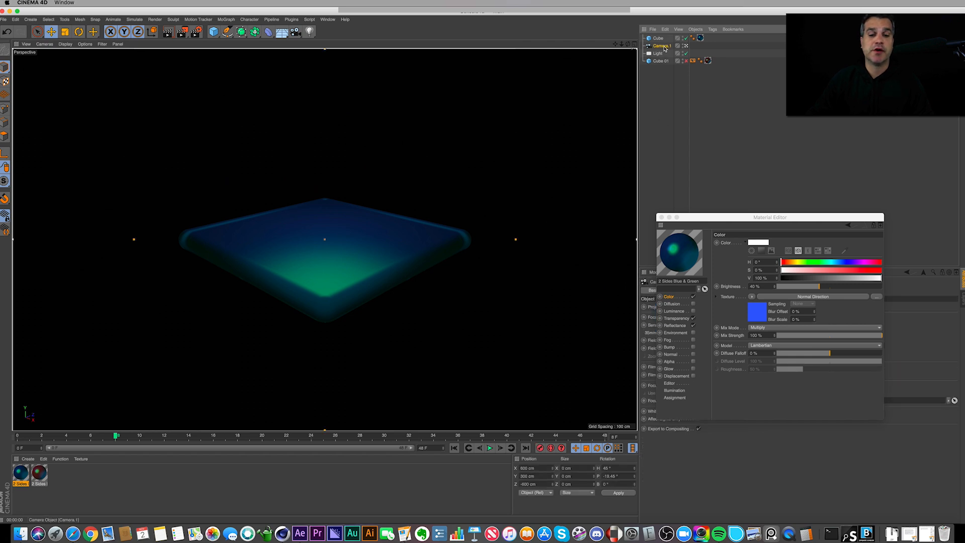
{"action": "mouse_move", "coordinate": [657, 55]}
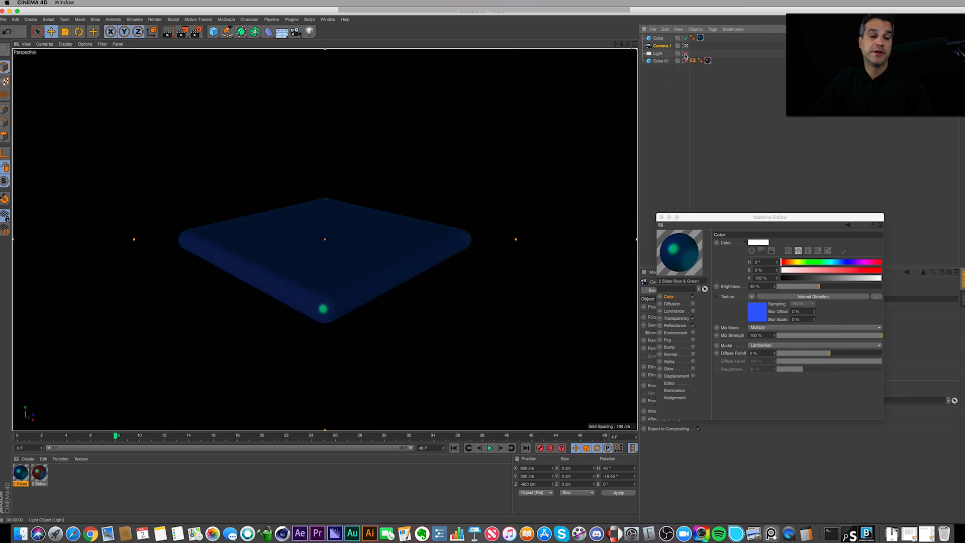
{"action": "left_click", "coordinate": [656, 53]}
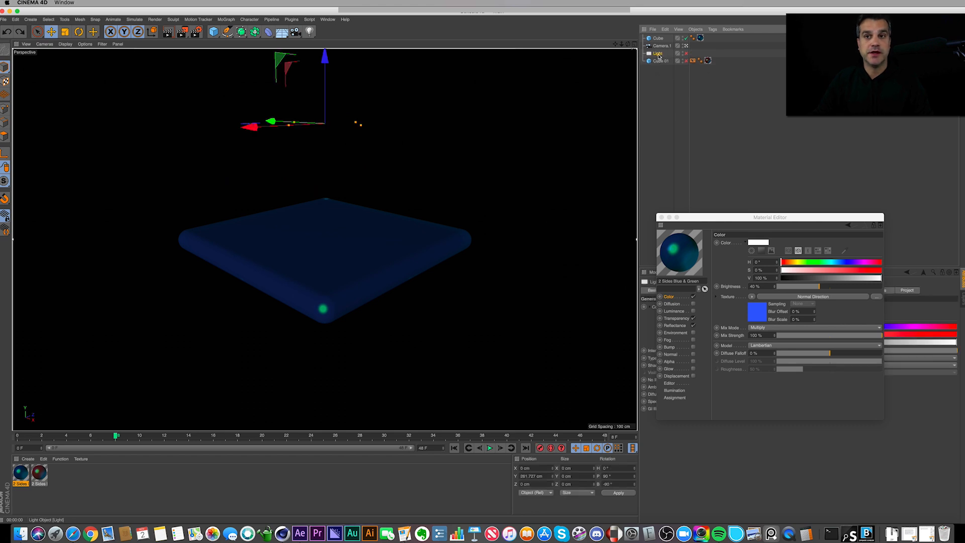
{"action": "left_click", "coordinate": [661, 46]}
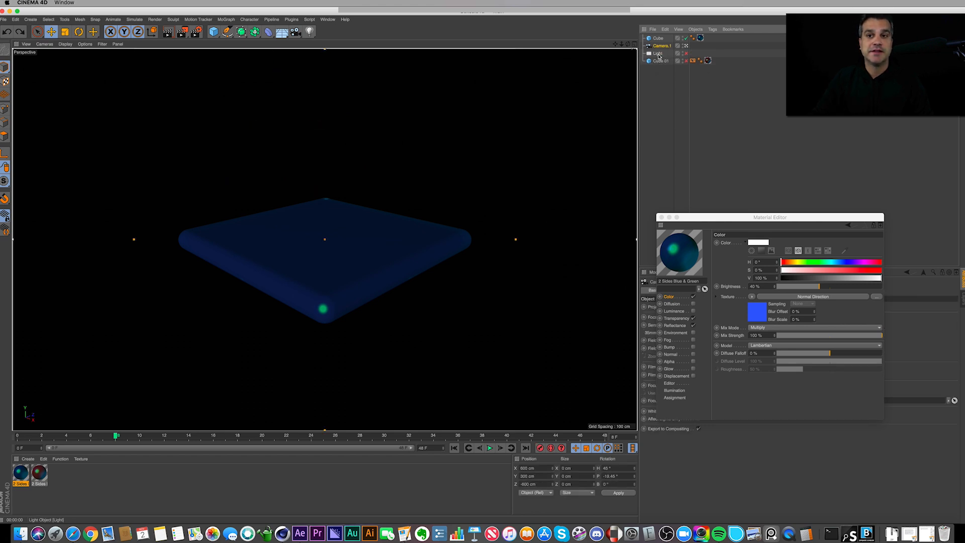
{"action": "left_click", "coordinate": [658, 53]}
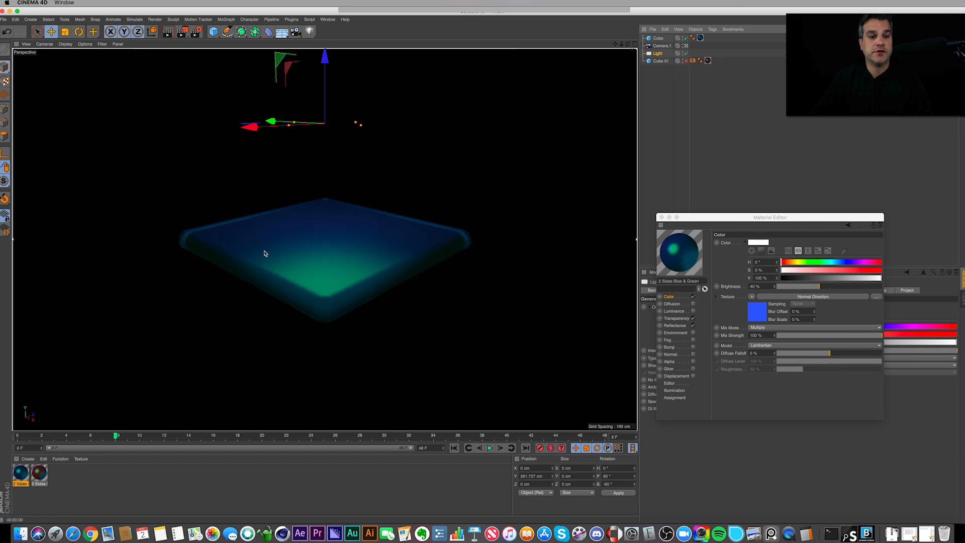
{"action": "mouse_move", "coordinate": [343, 316]}
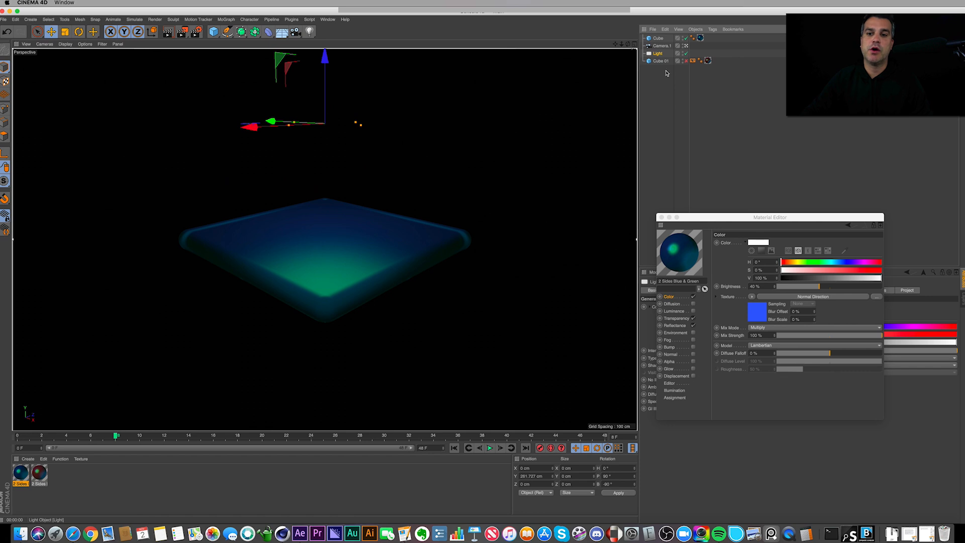
Disable the original area light and add a new default light, Light.1.
{"action": "left_click", "coordinate": [658, 53]}
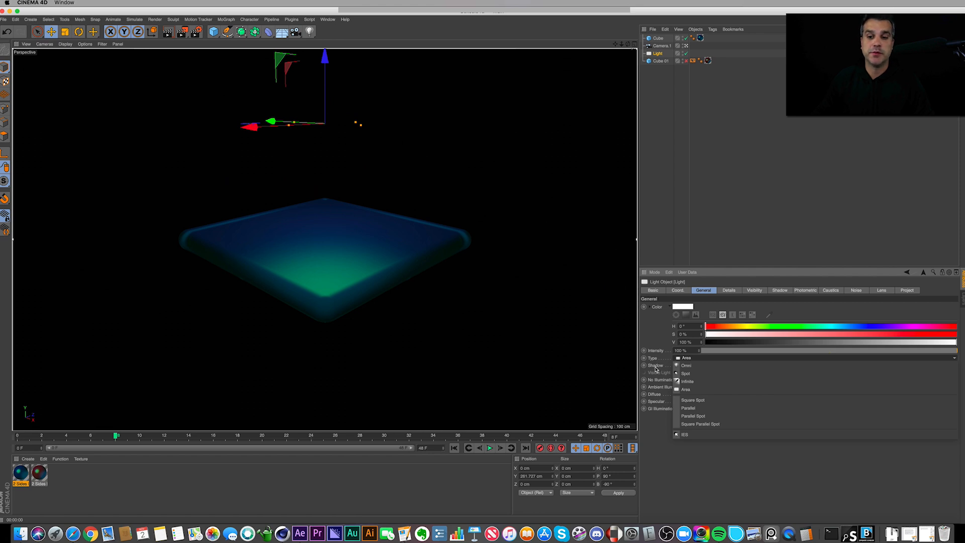
{"action": "left_click", "coordinate": [686, 358]}
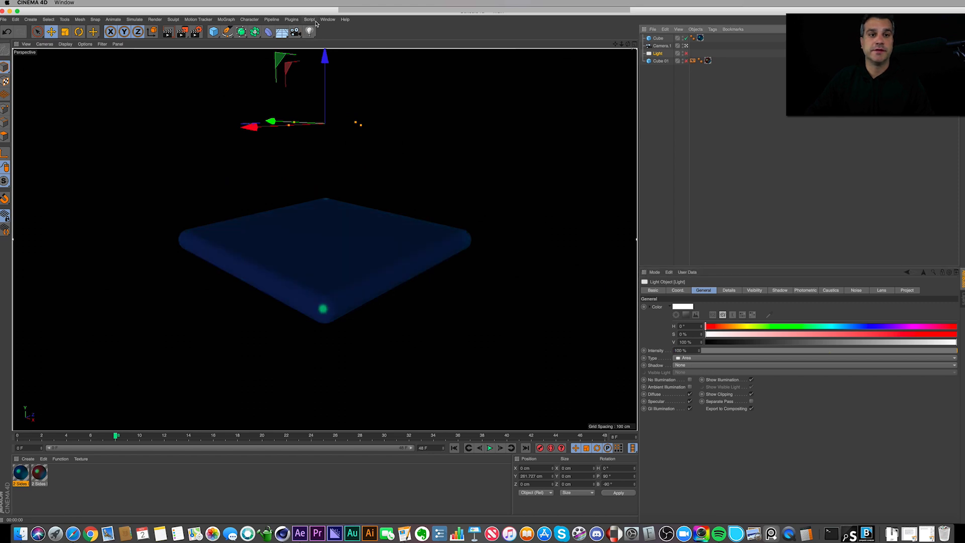
{"action": "left_click", "coordinate": [307, 32]}
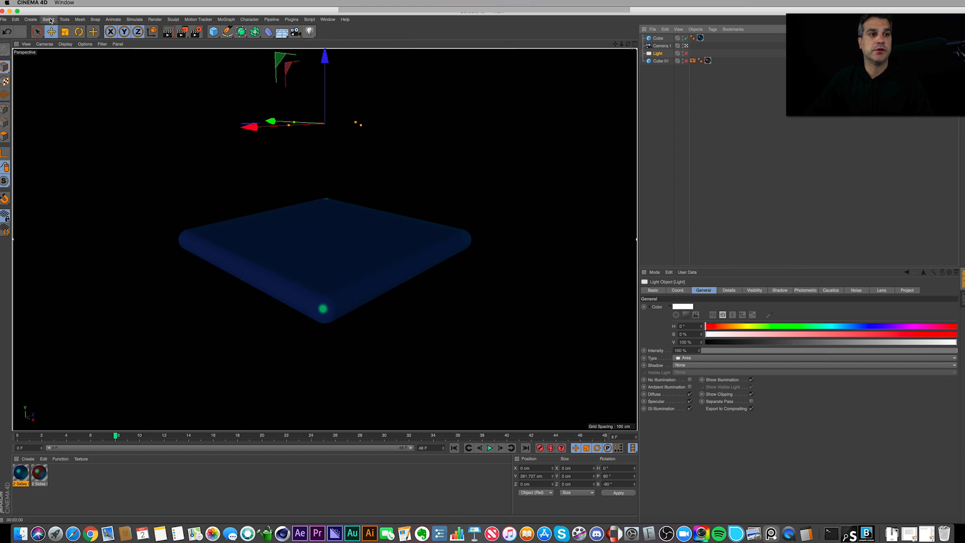
{"action": "left_click", "coordinate": [32, 18]}
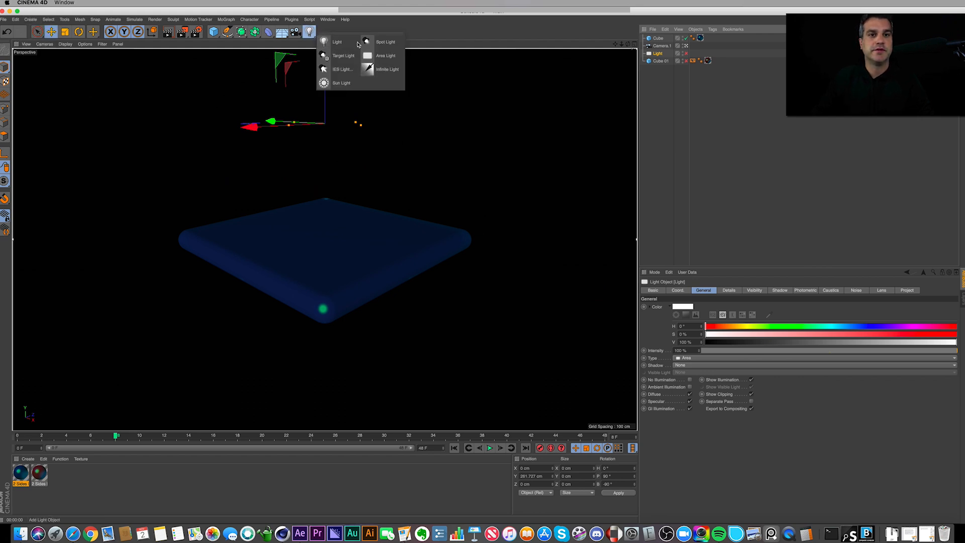
{"action": "left_click", "coordinate": [337, 42]}
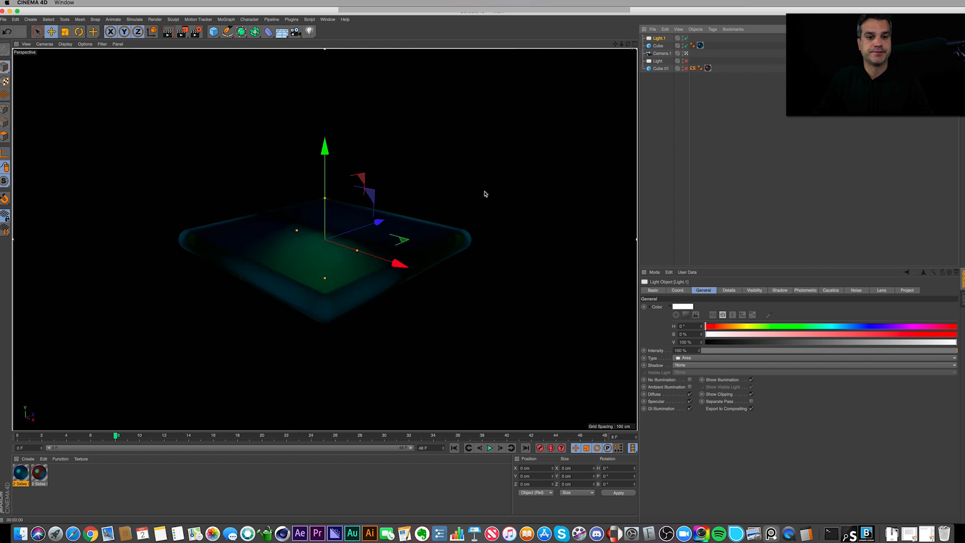
Raise Light.1 about 266 cm above the slab and pitch it -90° to shine down.
{"action": "left_click_drag", "start_coordinate": [324, 144], "coordinate": [324, 118]}
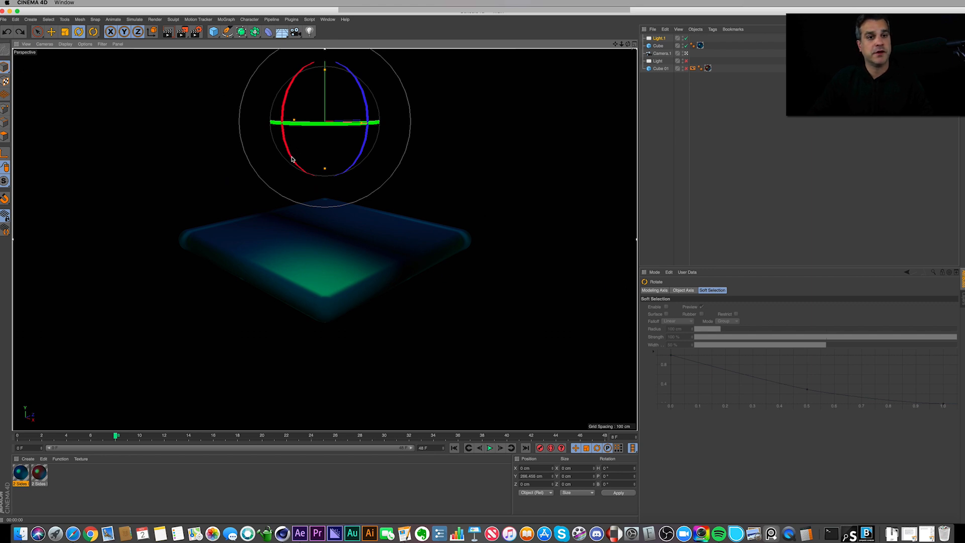
{"action": "left_click_drag", "start_coordinate": [292, 159], "coordinate": [294, 81]}
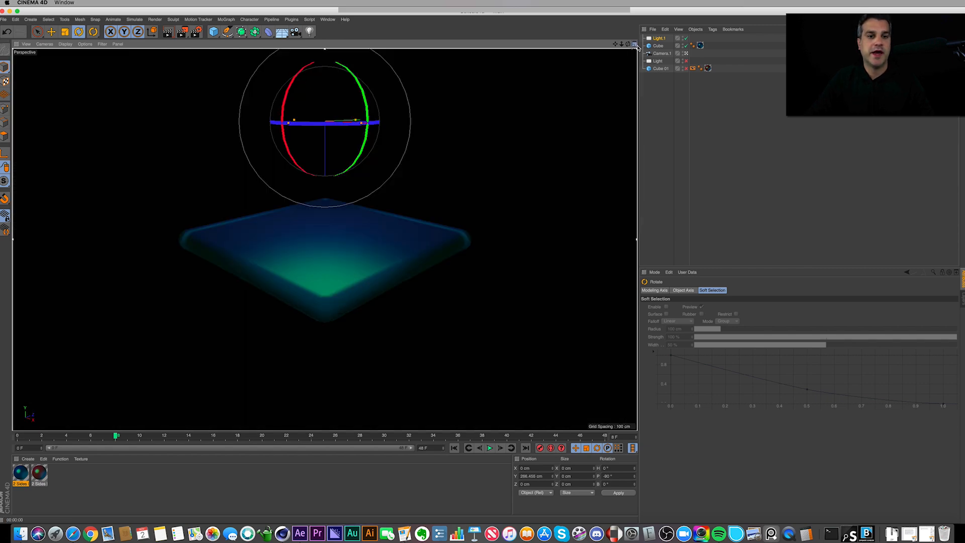
{"action": "left_click", "coordinate": [632, 45]}
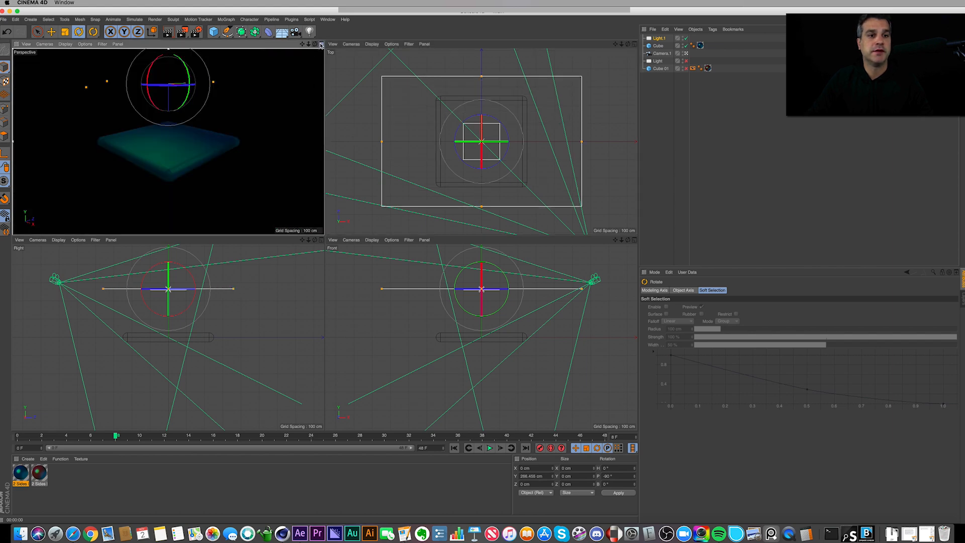
{"action": "left_click", "coordinate": [318, 44]}
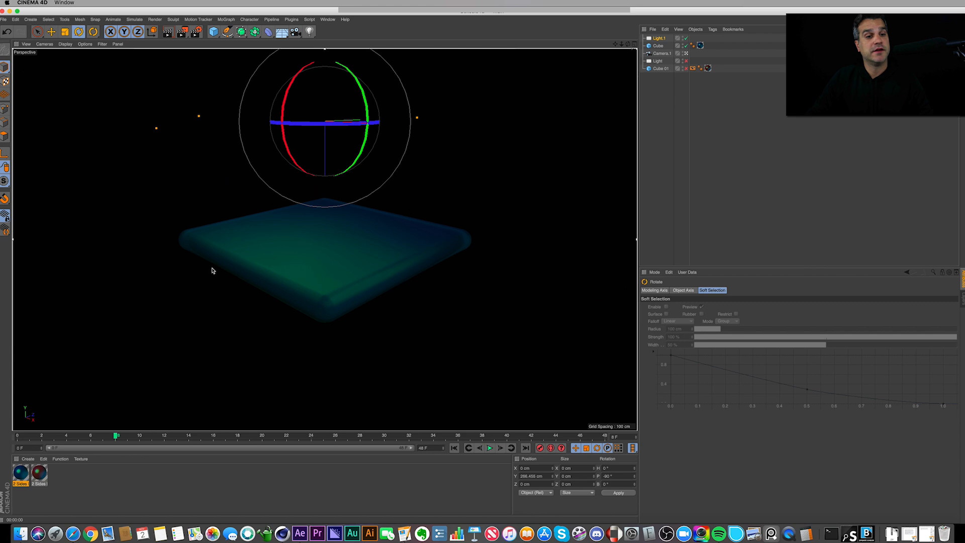
{"action": "mouse_move", "coordinate": [318, 206]}
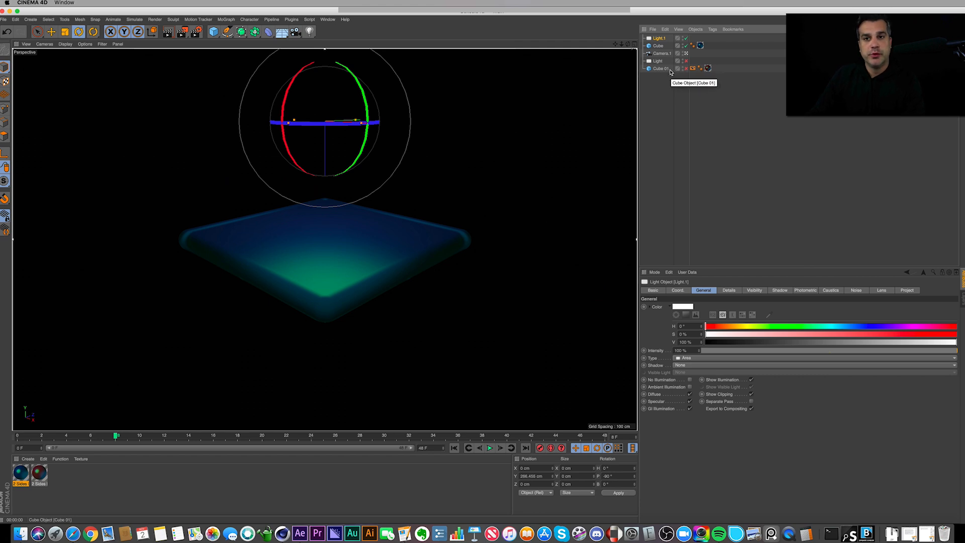
Keyframe Cube's Position Y rising to about 234 cm by frame 48, then play it.
{"action": "left_click", "coordinate": [657, 46]}
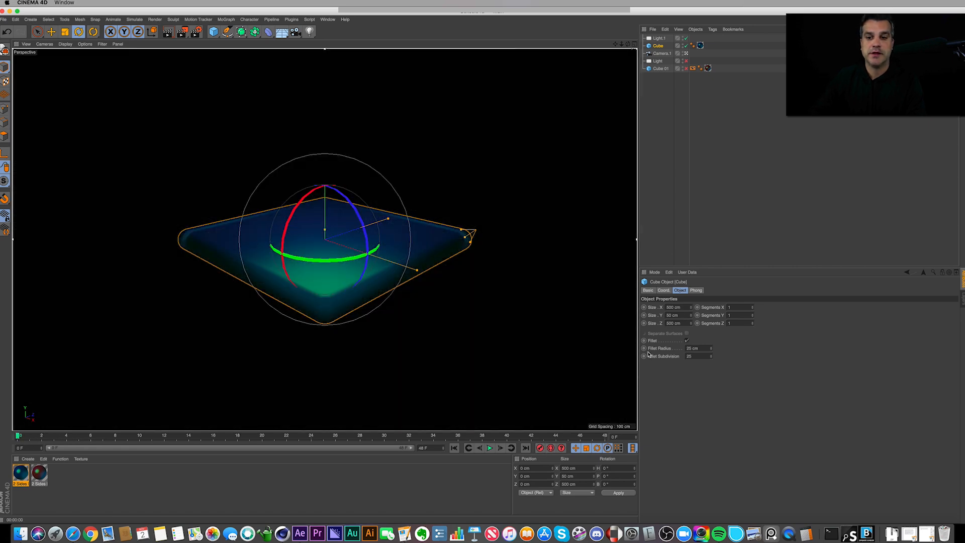
{"action": "left_click", "coordinate": [664, 290]}
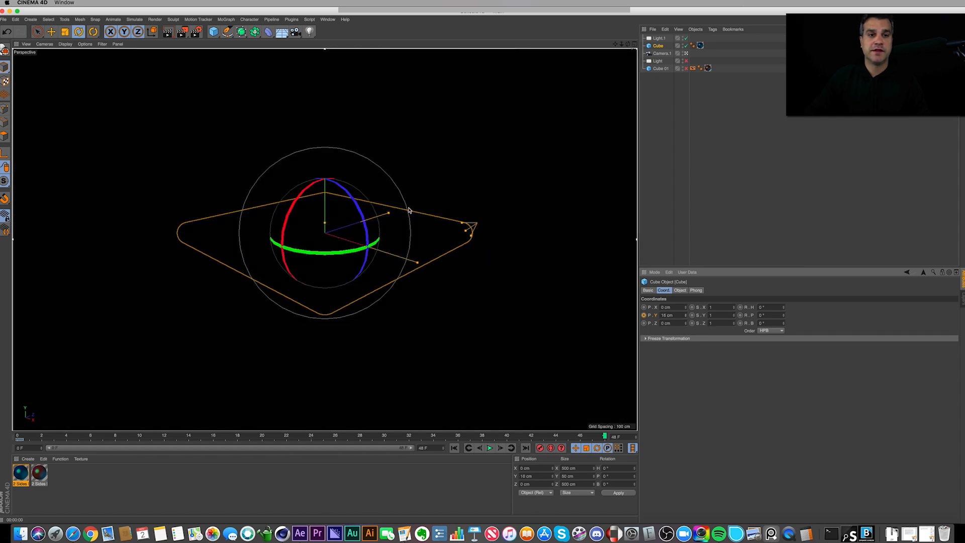
{"action": "left_click", "coordinate": [172, 32]}
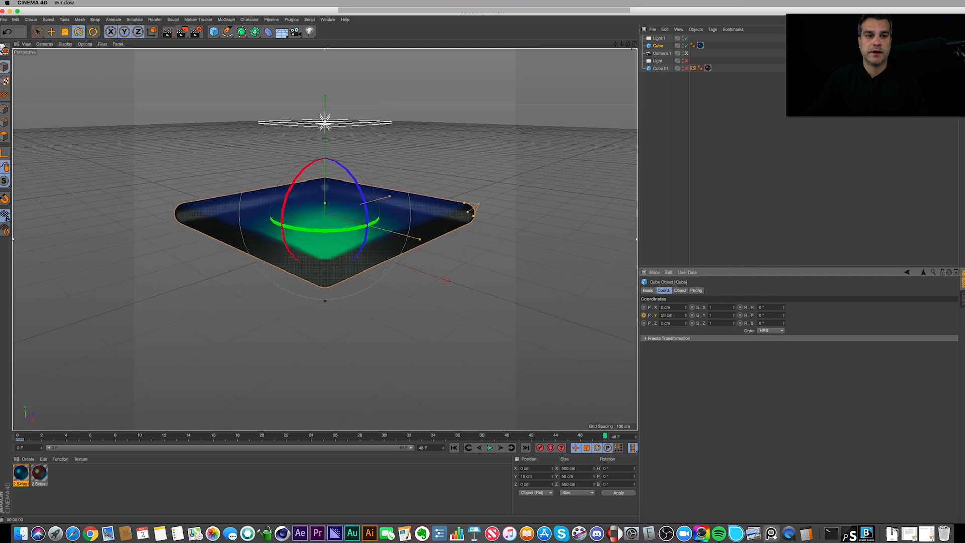
{"action": "left_click_drag", "start_coordinate": [325, 209], "coordinate": [325, 124]}
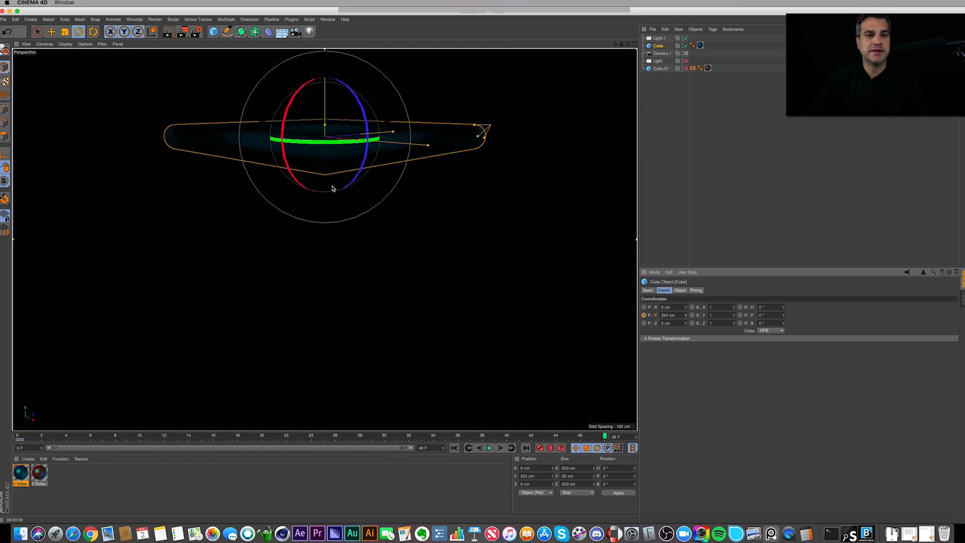
{"action": "mouse_move", "coordinate": [372, 159]}
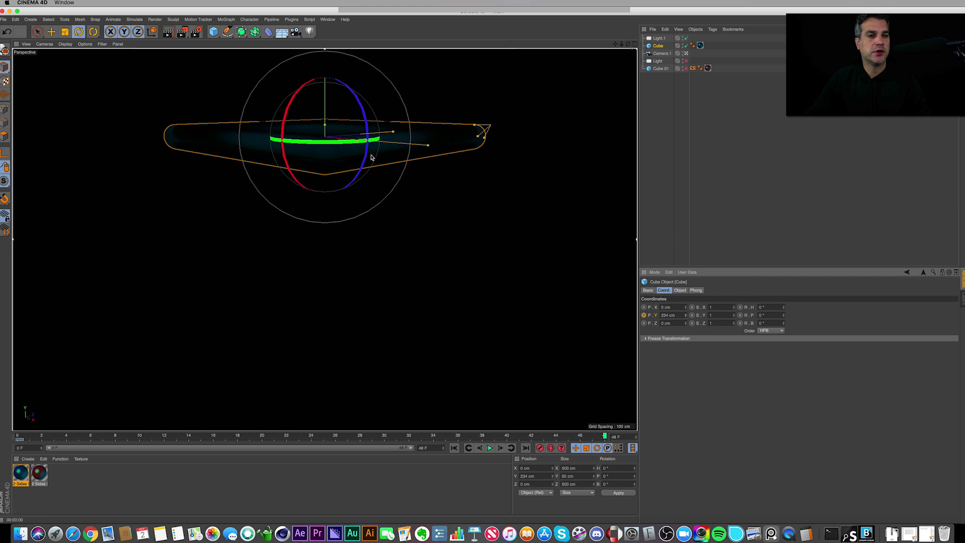
{"action": "mouse_move", "coordinate": [440, 200]}
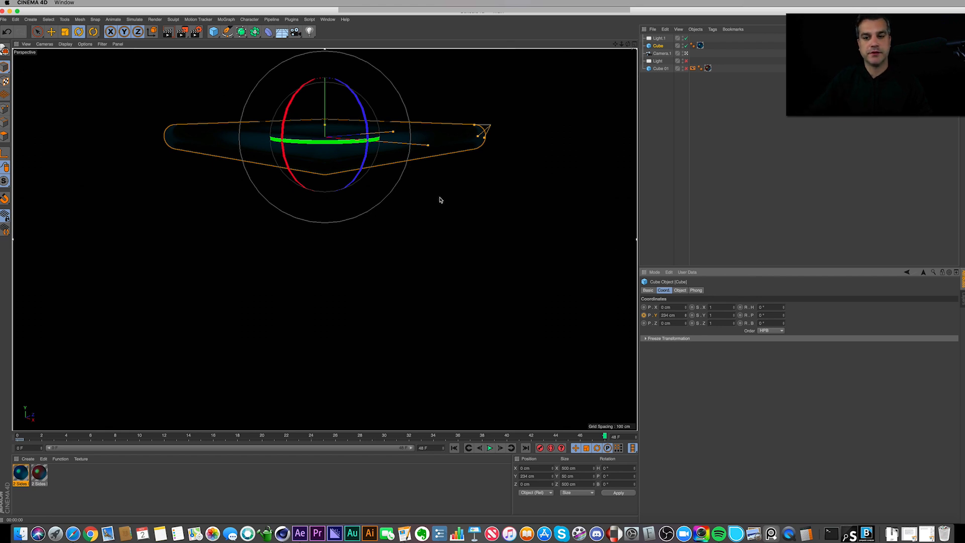
{"action": "mouse_move", "coordinate": [471, 489]}
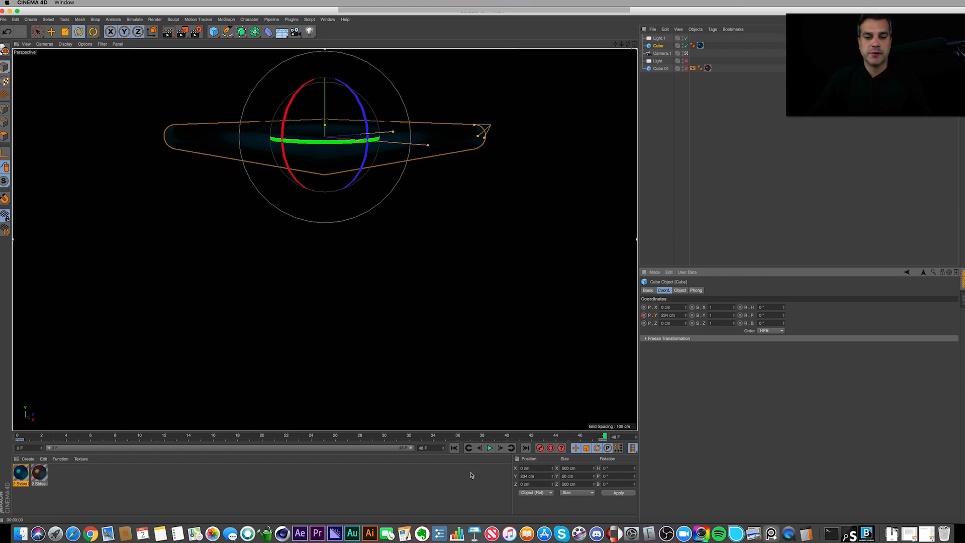
{"action": "left_click", "coordinate": [489, 448]}
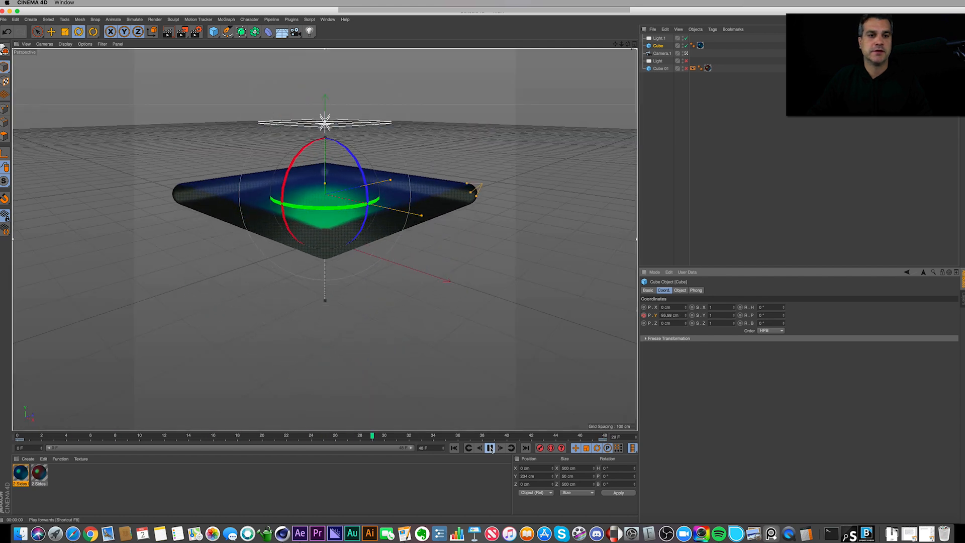
Switch Cube's Position Y keys to Linear interpolation in the F-Curve editor and replay.
{"action": "left_click", "coordinate": [489, 448]}
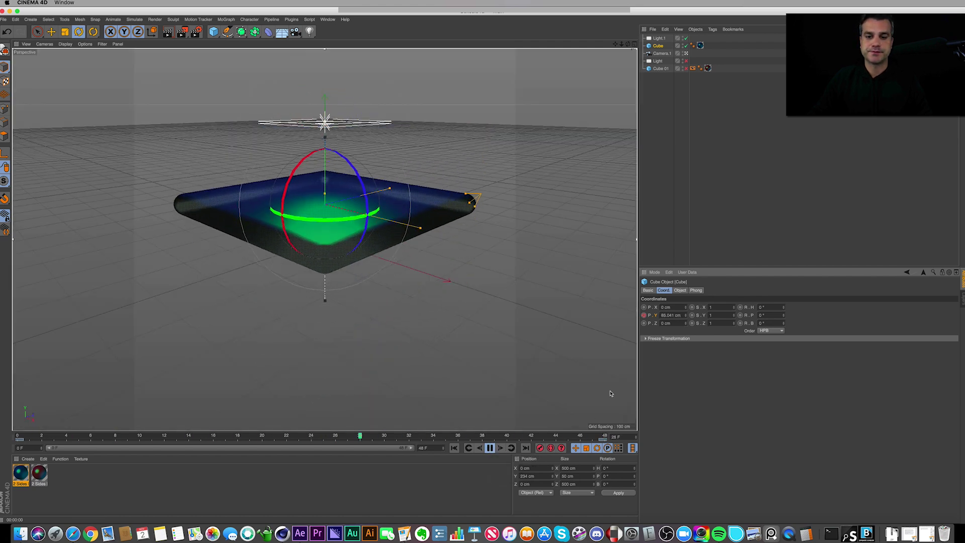
{"action": "left_click", "coordinate": [489, 448]}
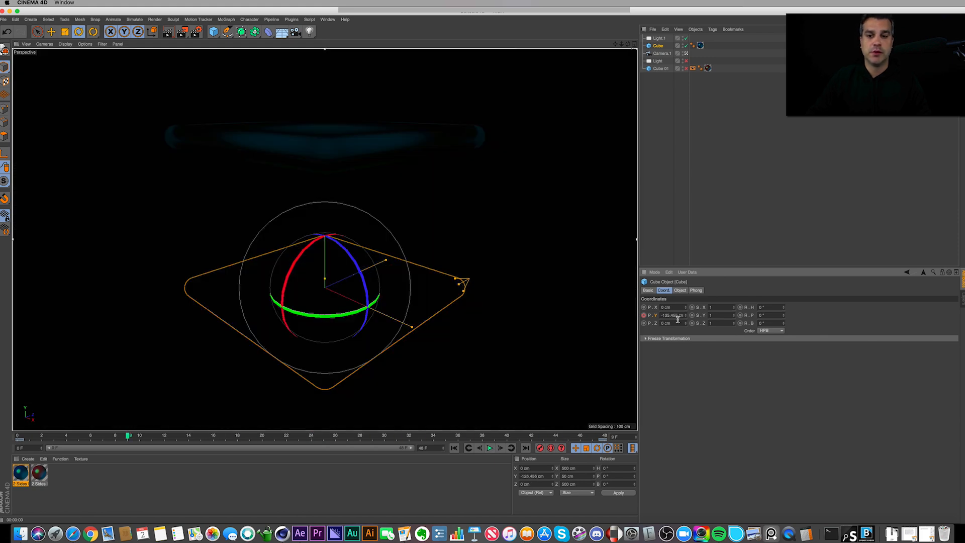
{"action": "right_click", "coordinate": [672, 315]}
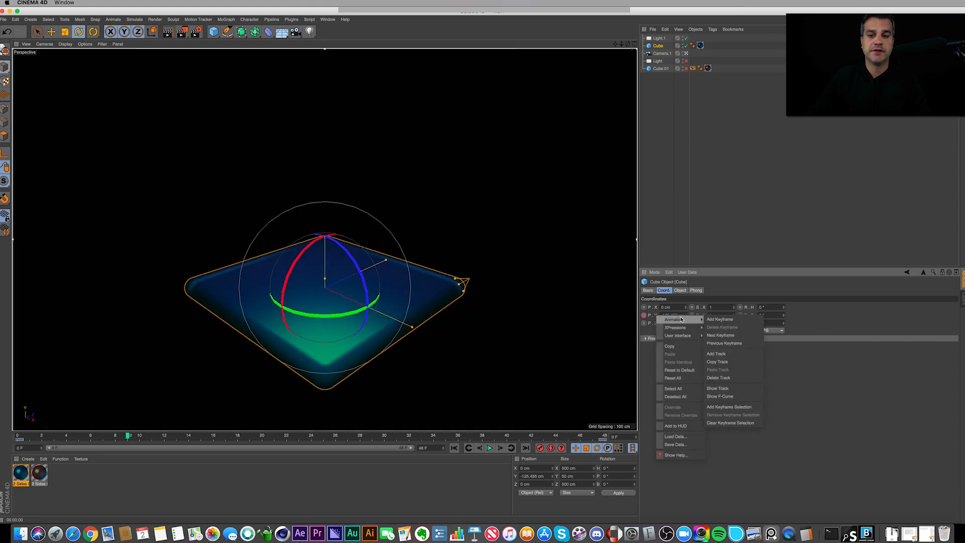
{"action": "mouse_move", "coordinate": [733, 396]}
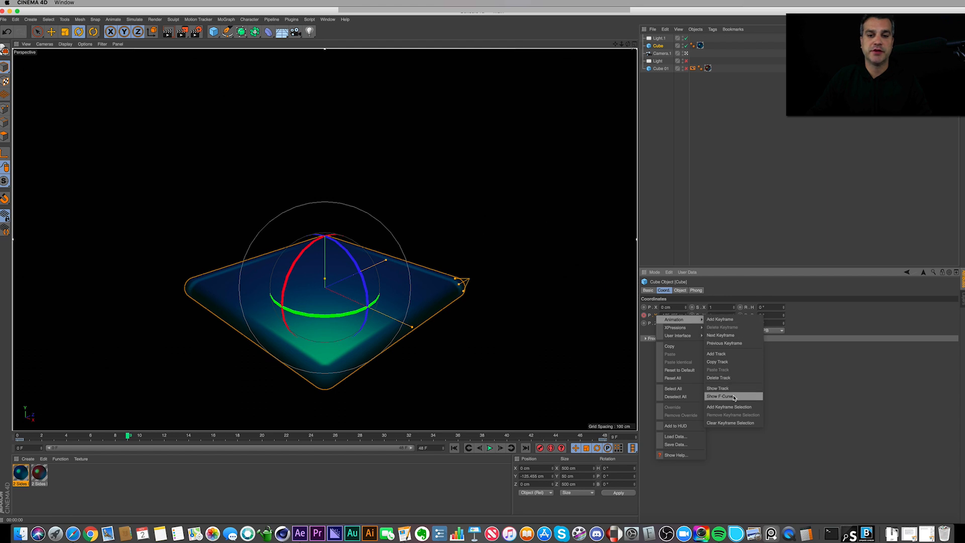
{"action": "left_click", "coordinate": [722, 397]}
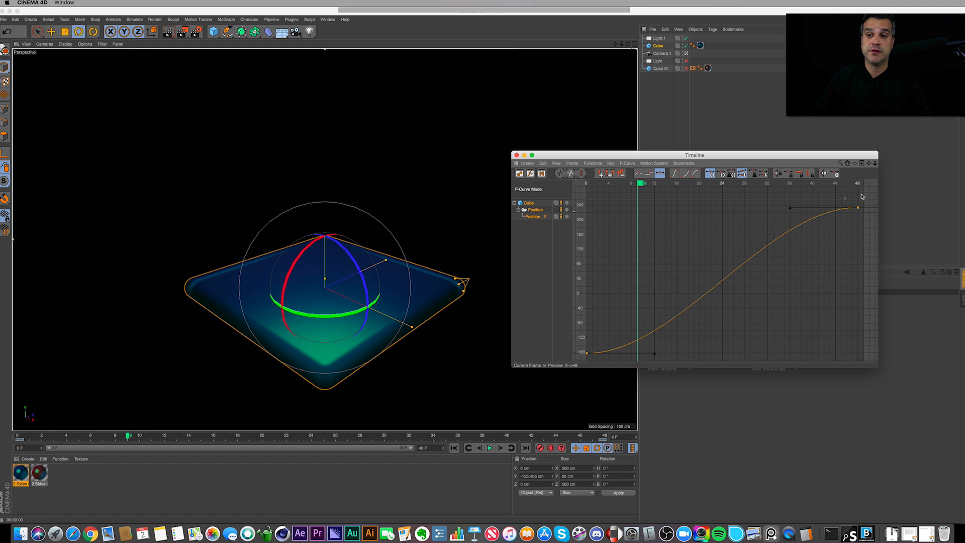
{"action": "mouse_move", "coordinate": [639, 174]}
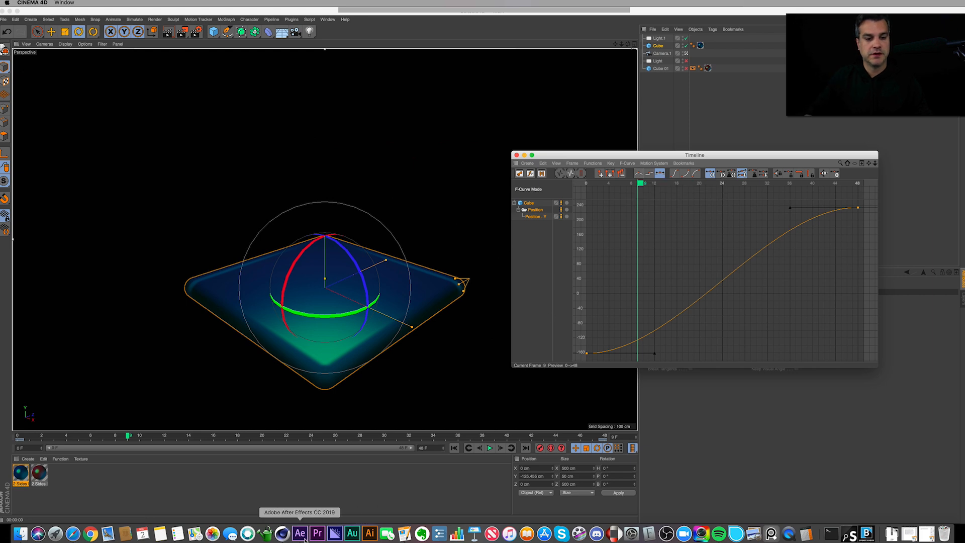
{"action": "left_click", "coordinate": [303, 533]}
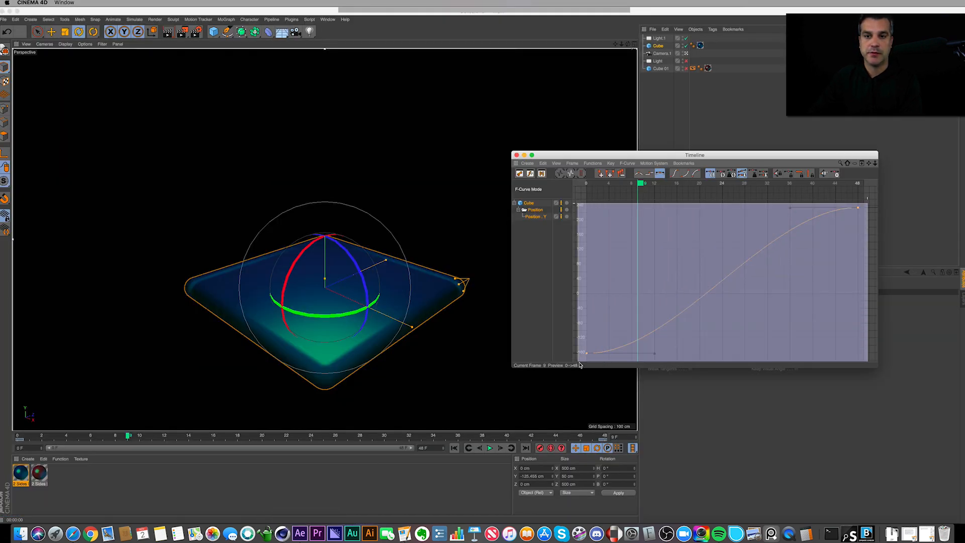
{"action": "mouse_move", "coordinate": [638, 173]}
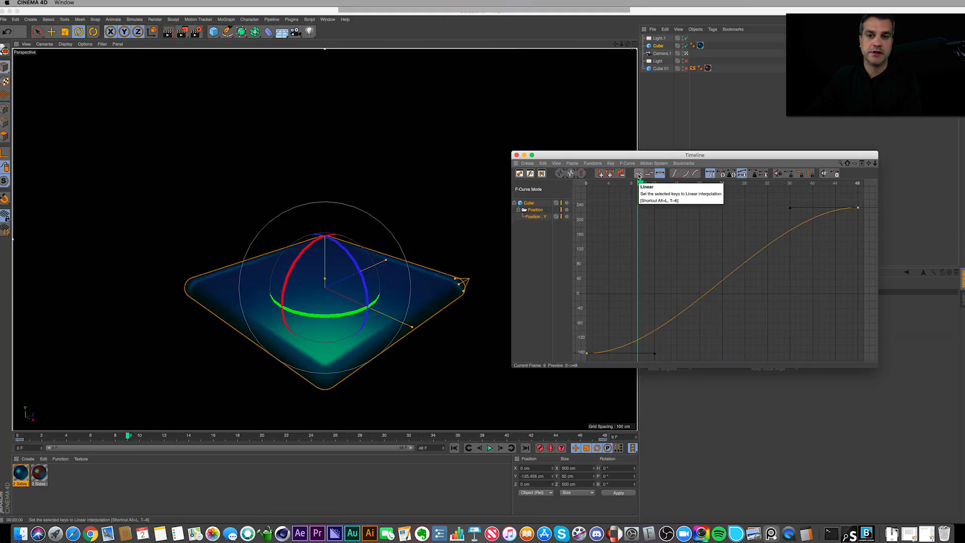
{"action": "left_click", "coordinate": [639, 173]}
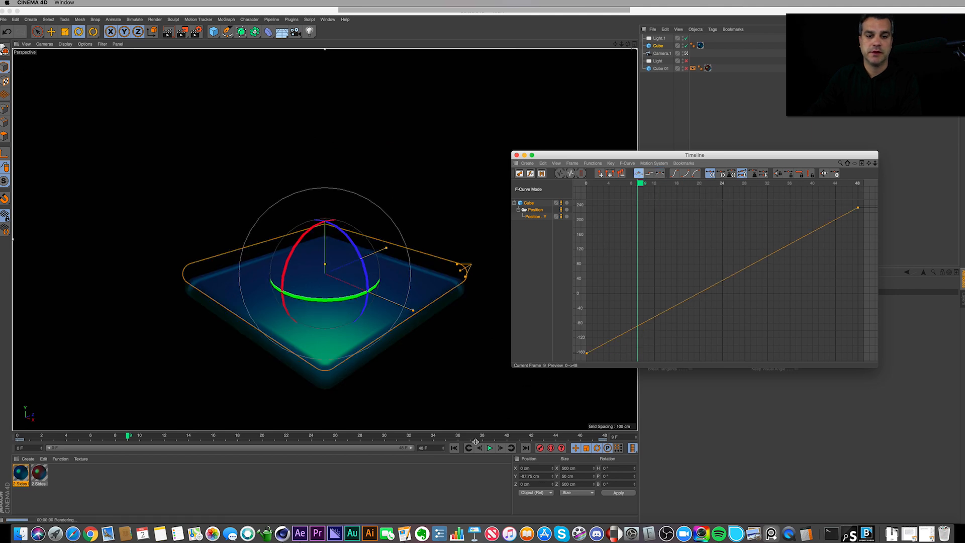
{"action": "left_click", "coordinate": [490, 448]}
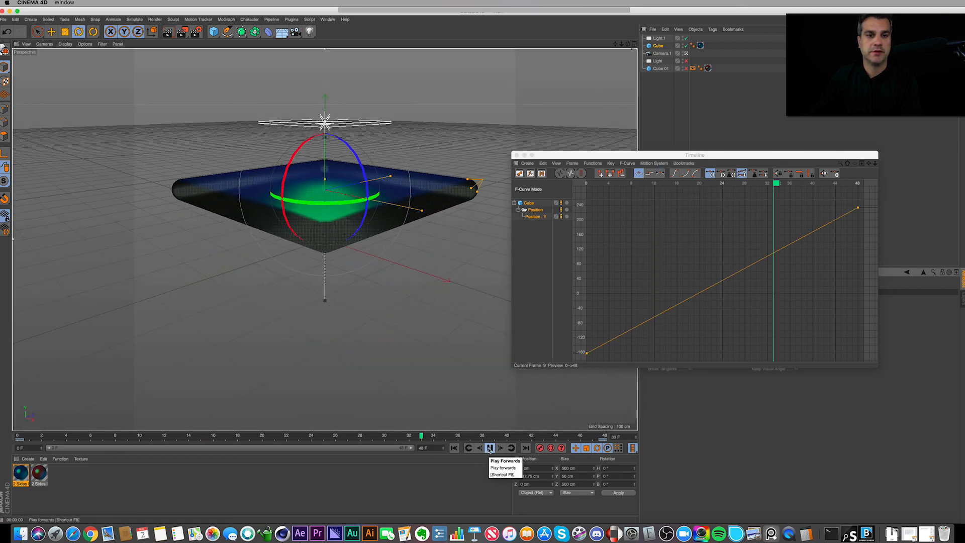
{"action": "left_click", "coordinate": [490, 448]}
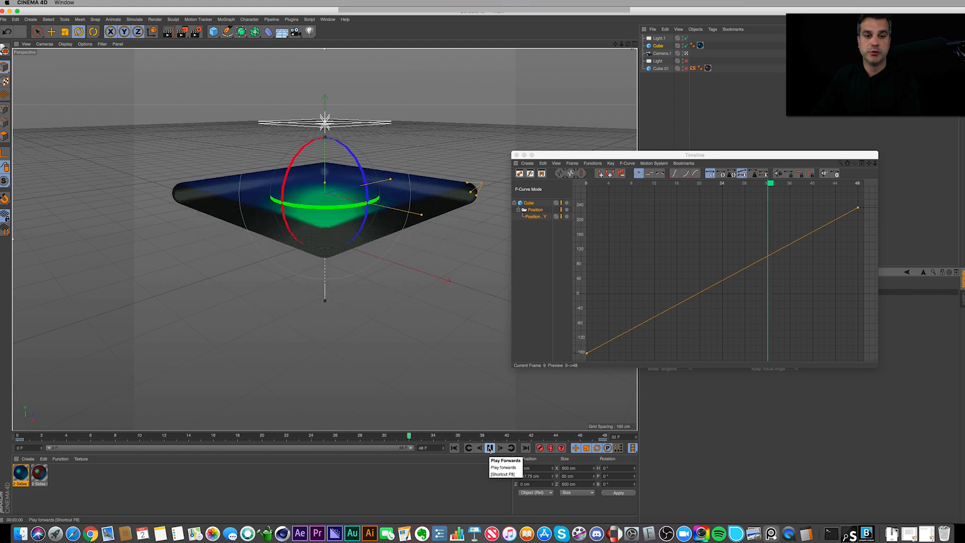
{"action": "left_click", "coordinate": [490, 448]}
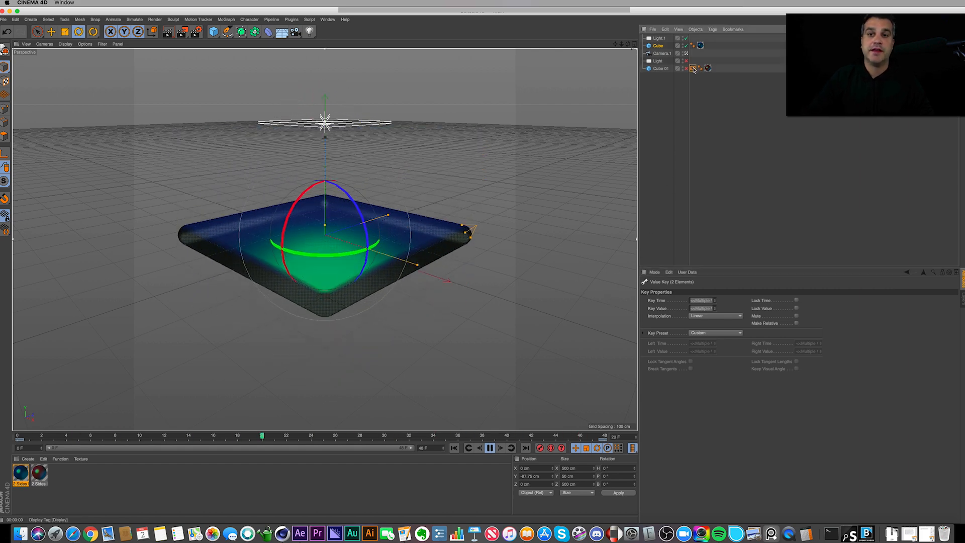
Add a Display tag to Cube with Use Visibility on at 100% and Enh. OpenGL.
{"action": "left_click", "coordinate": [712, 28]}
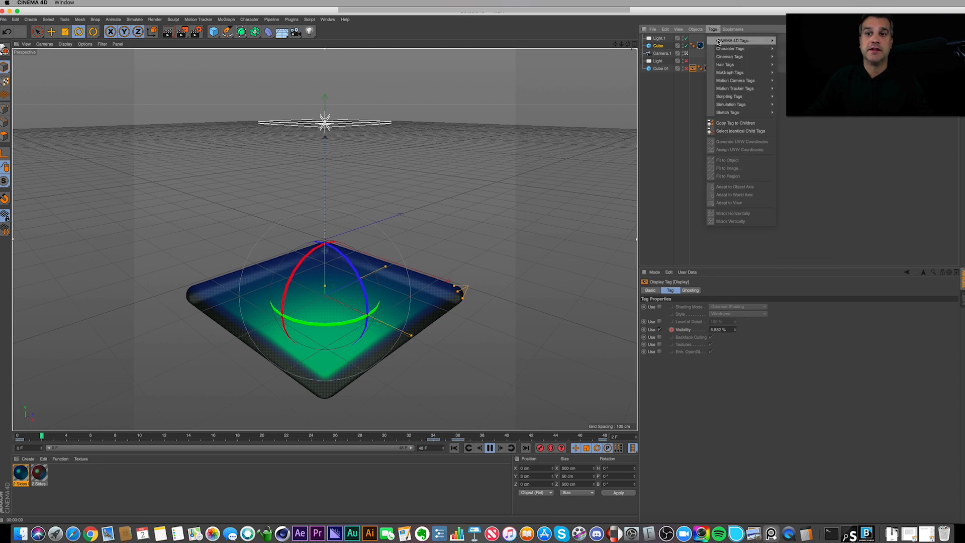
{"action": "mouse_move", "coordinate": [743, 41]}
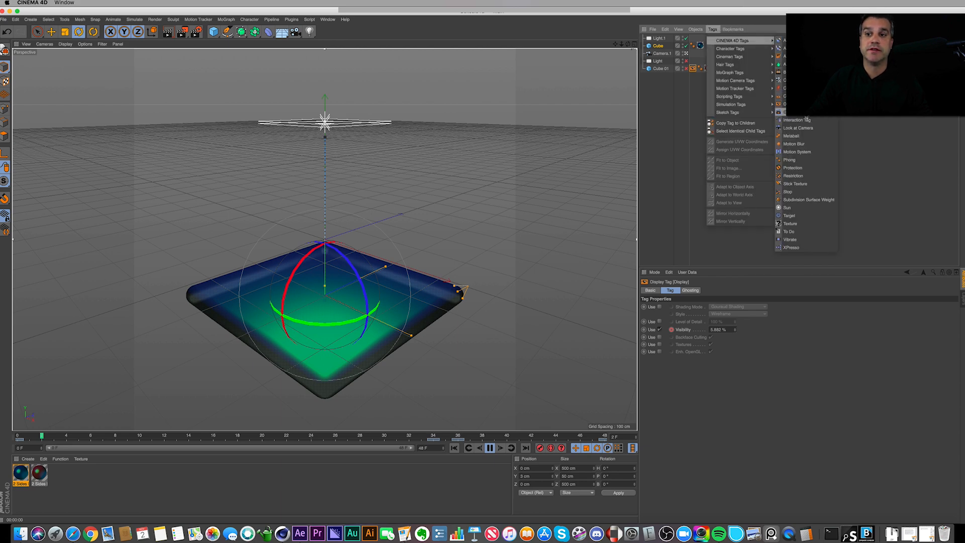
{"action": "left_click", "coordinate": [693, 29]}
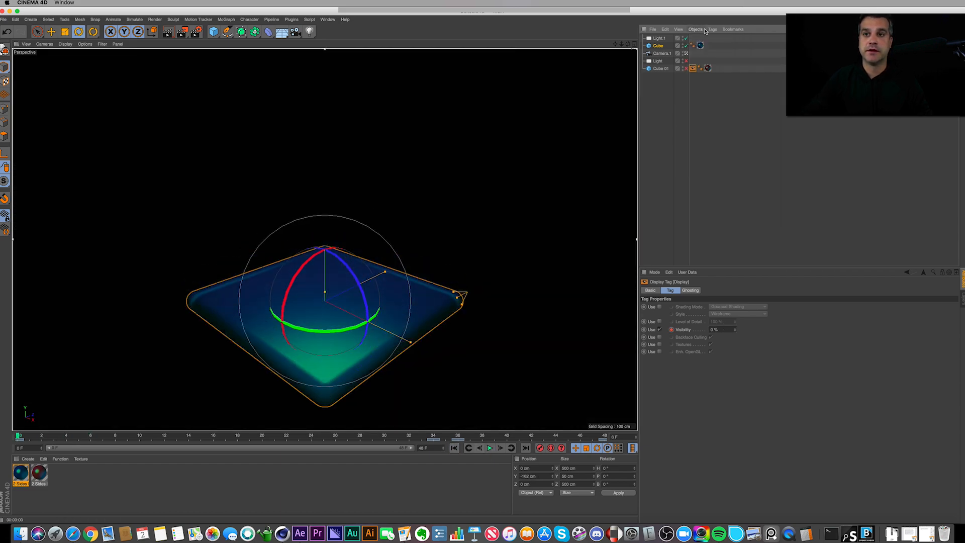
{"action": "left_click", "coordinate": [712, 29]}
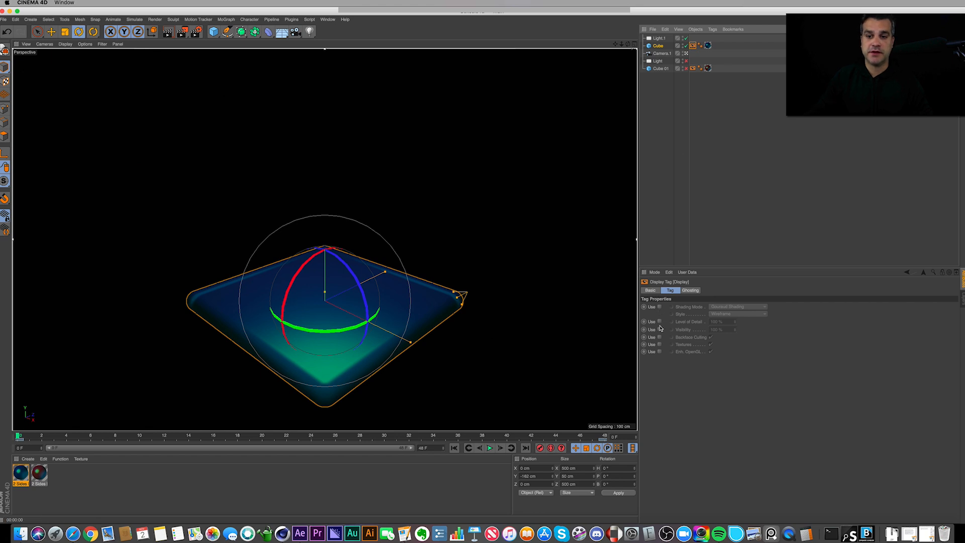
{"action": "left_click", "coordinate": [659, 329]}
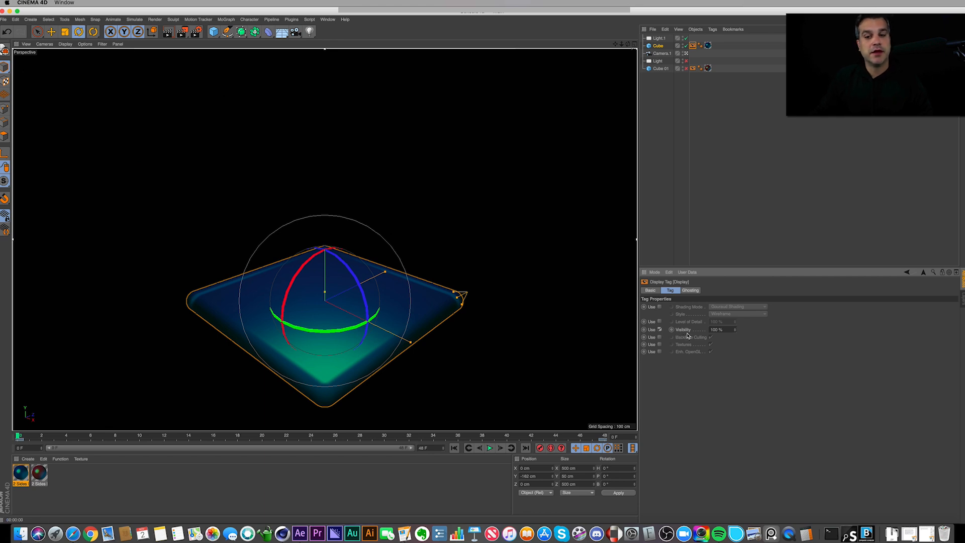
{"action": "mouse_move", "coordinate": [718, 339]}
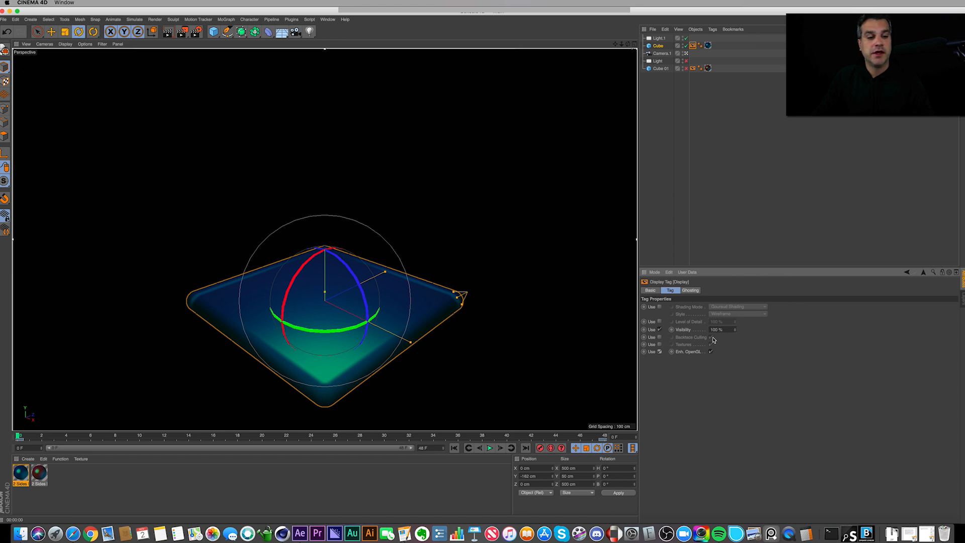
{"action": "mouse_move", "coordinate": [743, 335]}
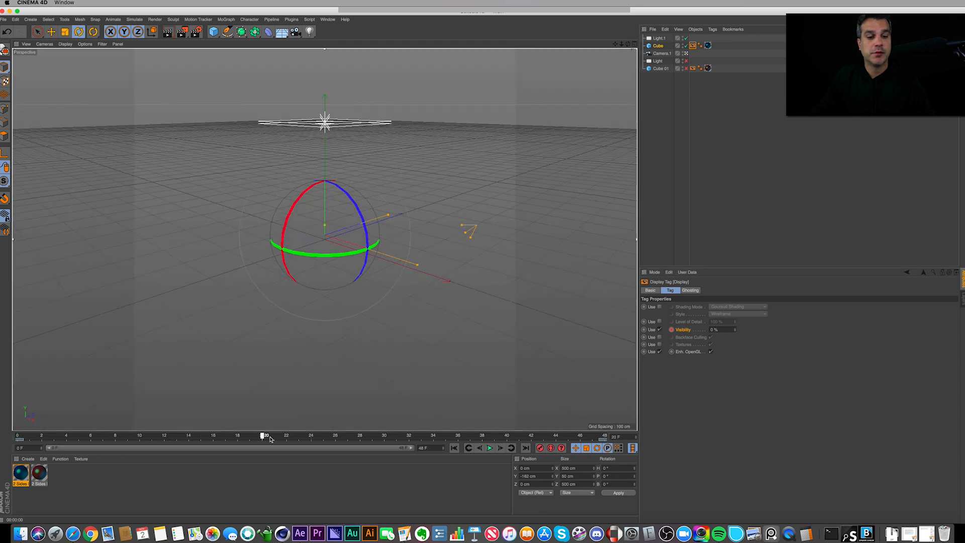
Keyframe the Display tag's Visibility 0% at frame 0, 100% mid-way, 0% at frame 48.
{"action": "left_click_drag", "start_coordinate": [265, 436], "coordinate": [360, 435]}
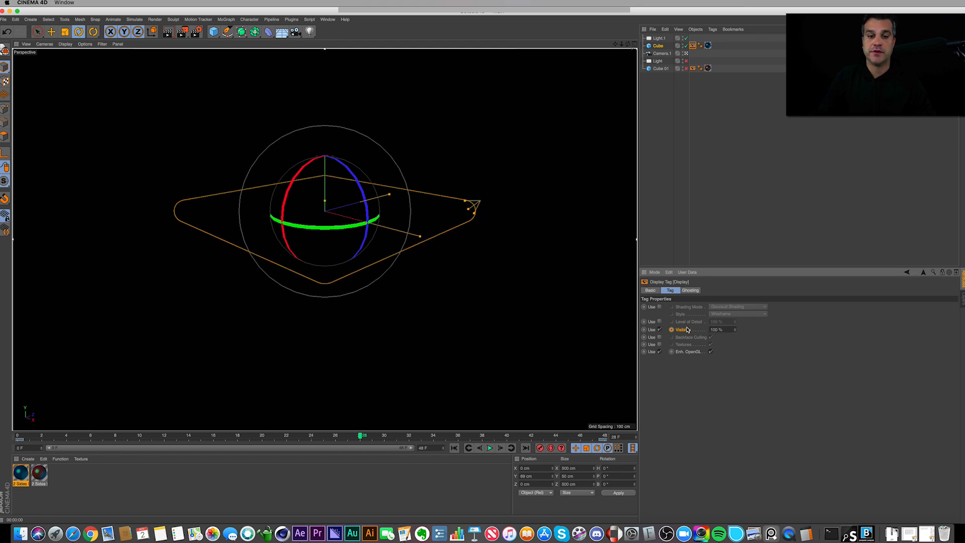
{"action": "left_click", "coordinate": [671, 329]}
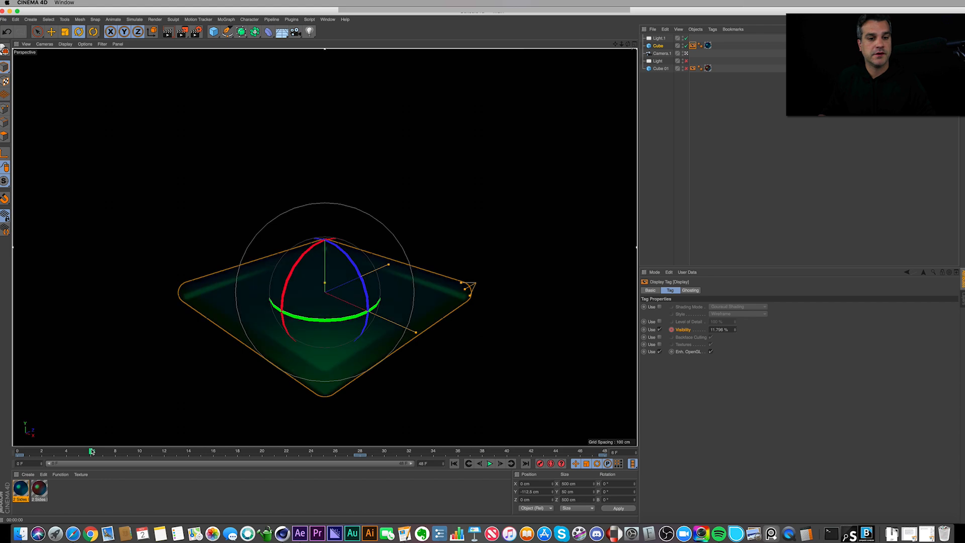
{"action": "left_click_drag", "start_coordinate": [90, 450], "coordinate": [178, 450]}
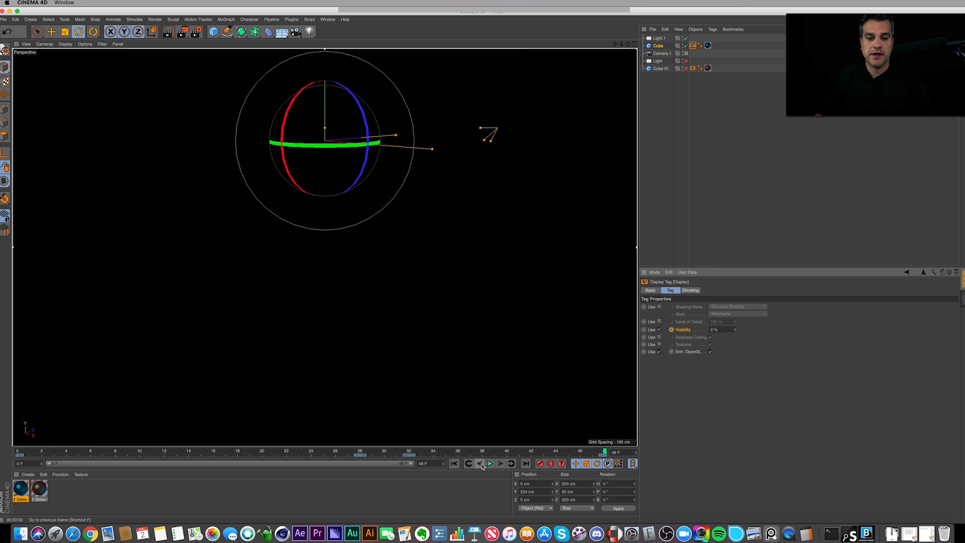
{"action": "left_click", "coordinate": [489, 463]}
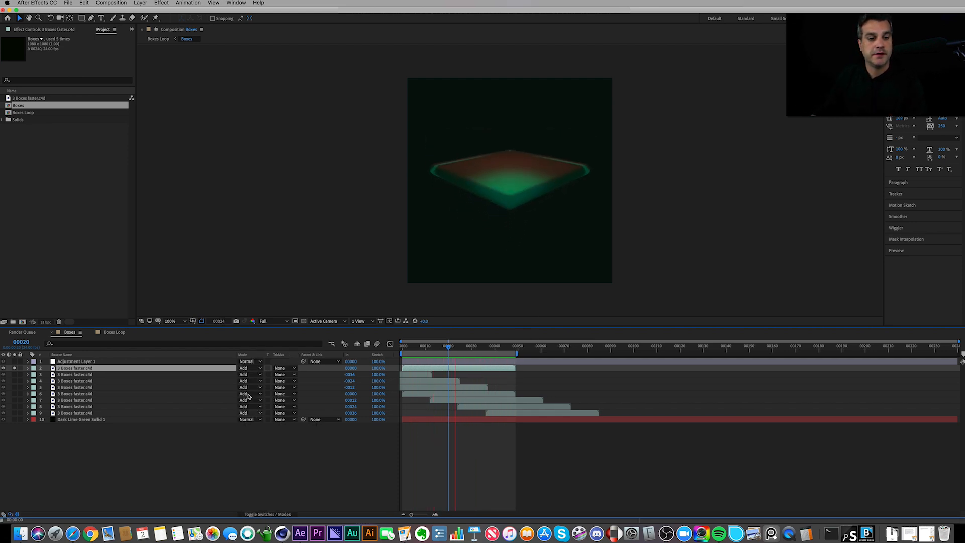
Select the extra '3 Boxes faster.c4d' layer in the Boxes composition.
{"action": "left_click", "coordinate": [249, 367]}
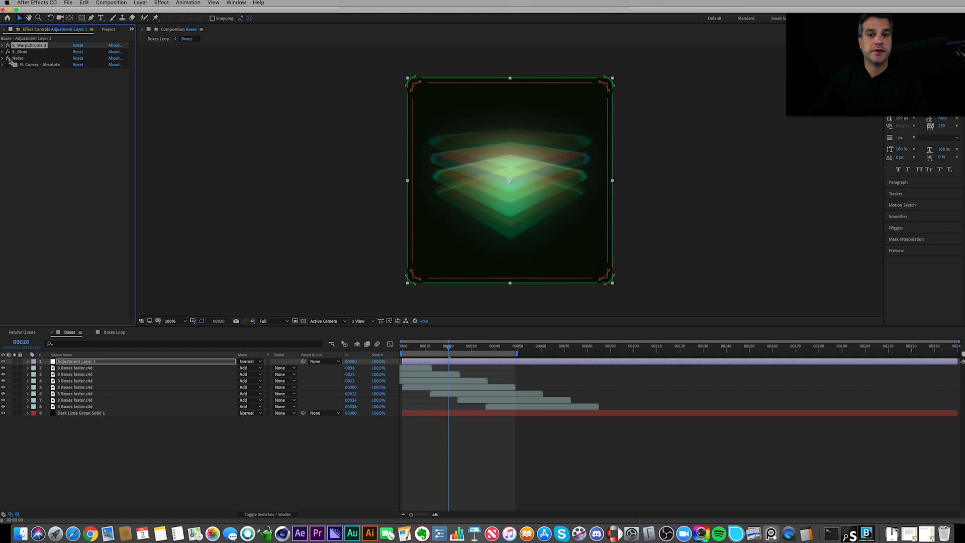
{"action": "left_click", "coordinate": [5, 59]}
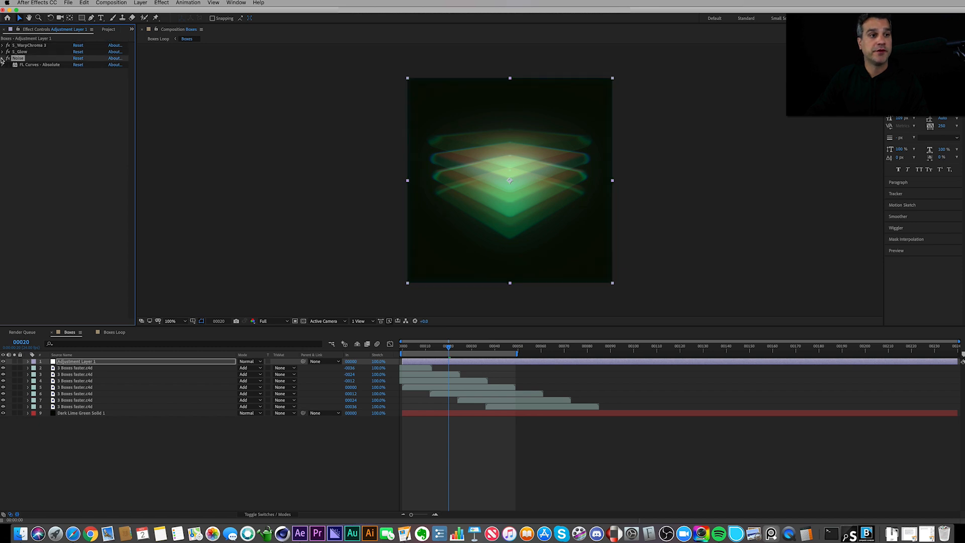
{"action": "left_click", "coordinate": [4, 60]}
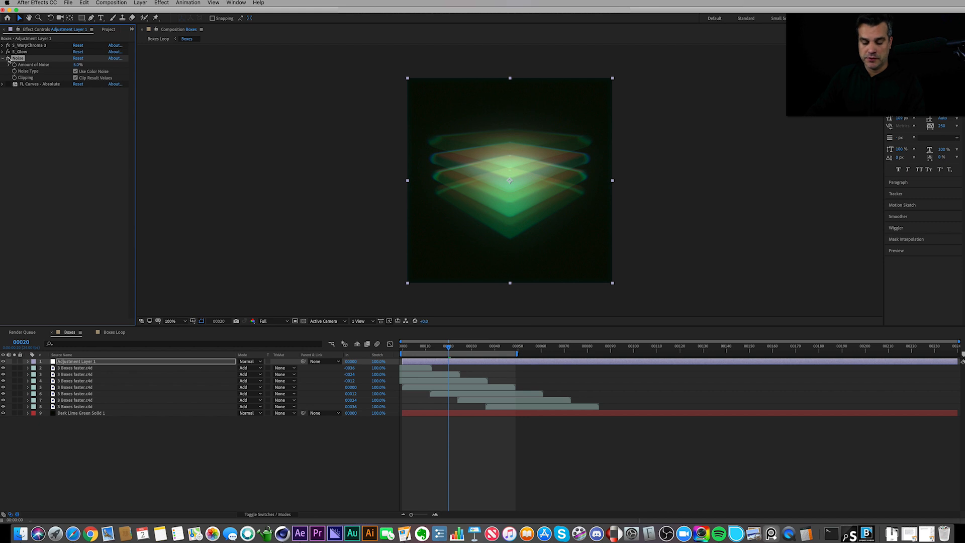
{"action": "left_click", "coordinate": [171, 321]}
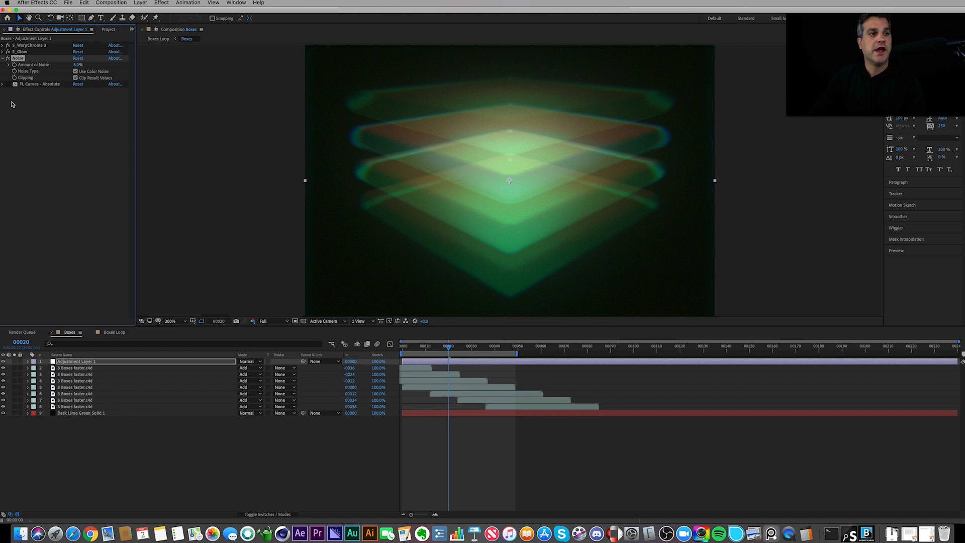
{"action": "left_click", "coordinate": [4, 59]}
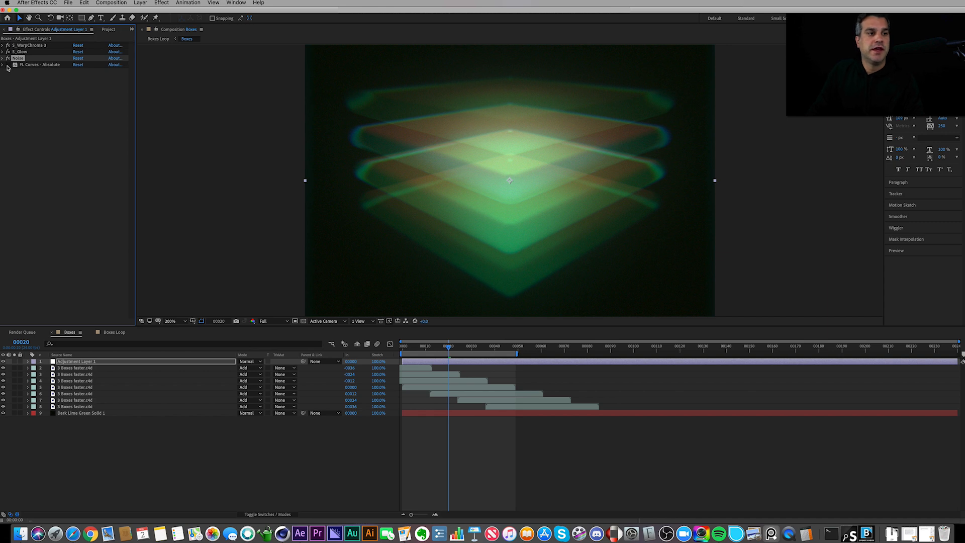
{"action": "left_click", "coordinate": [5, 64]}
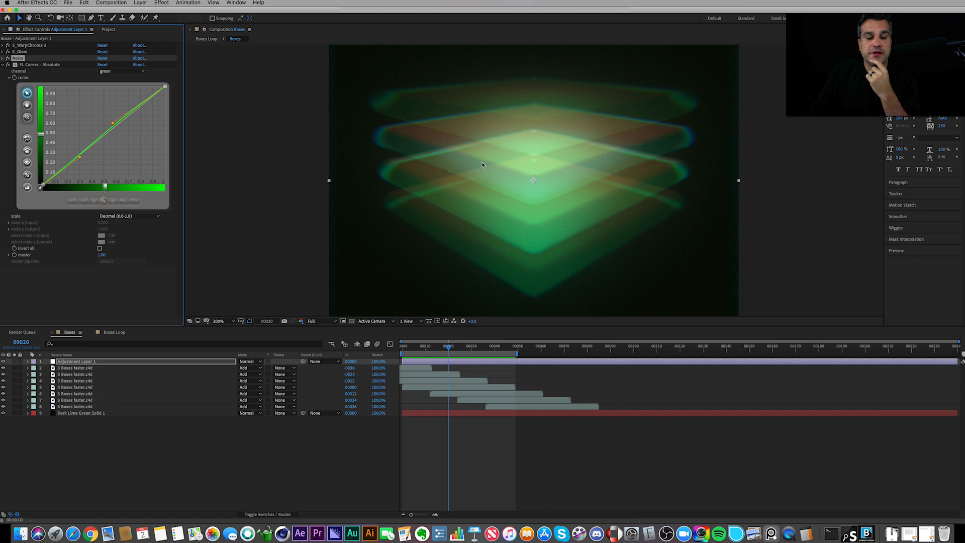
{"action": "mouse_move", "coordinate": [564, 189]}
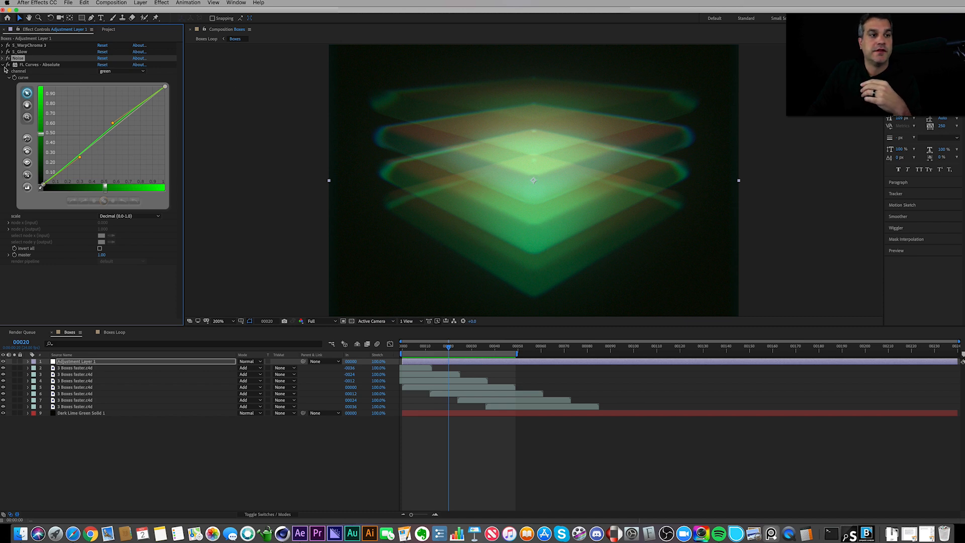
{"action": "left_click", "coordinate": [8, 66]}
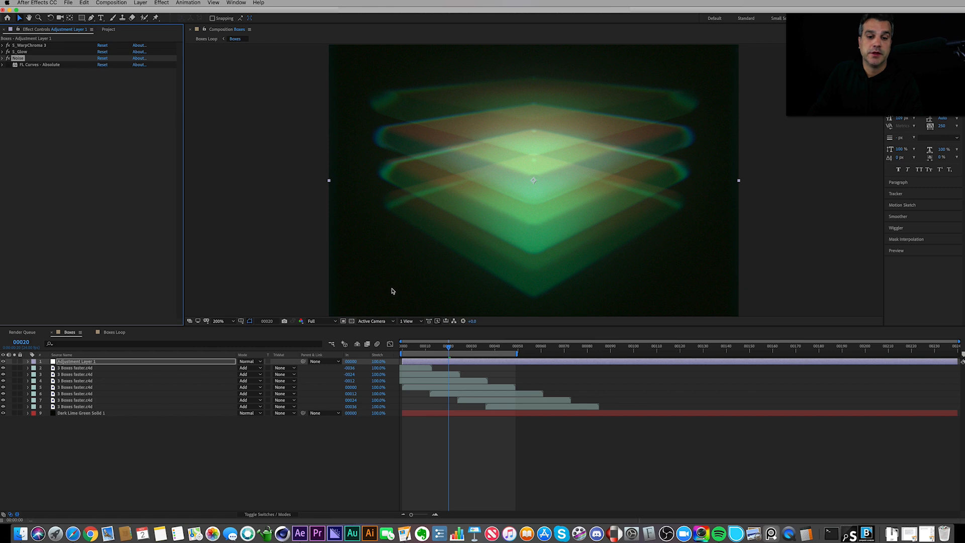
Reset the viewer to 100%, switch to the Boxes Loop composition and preview it.
{"action": "left_click", "coordinate": [480, 346]}
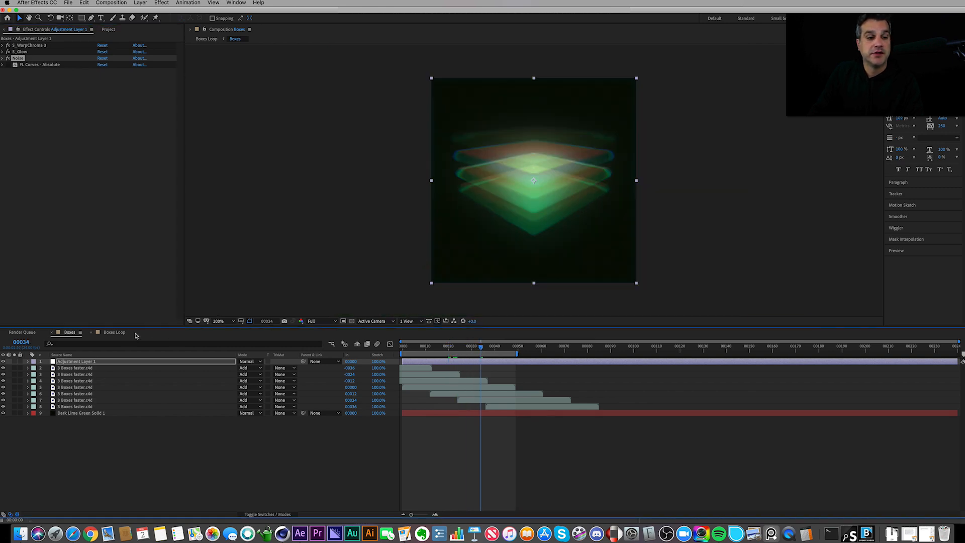
{"action": "left_click", "coordinate": [114, 333]}
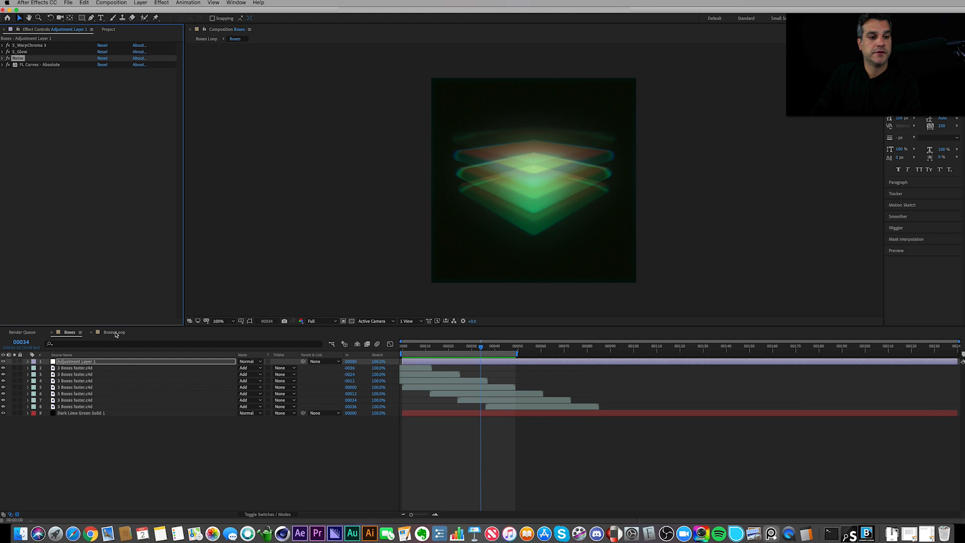
{"action": "left_click", "coordinate": [114, 333]}
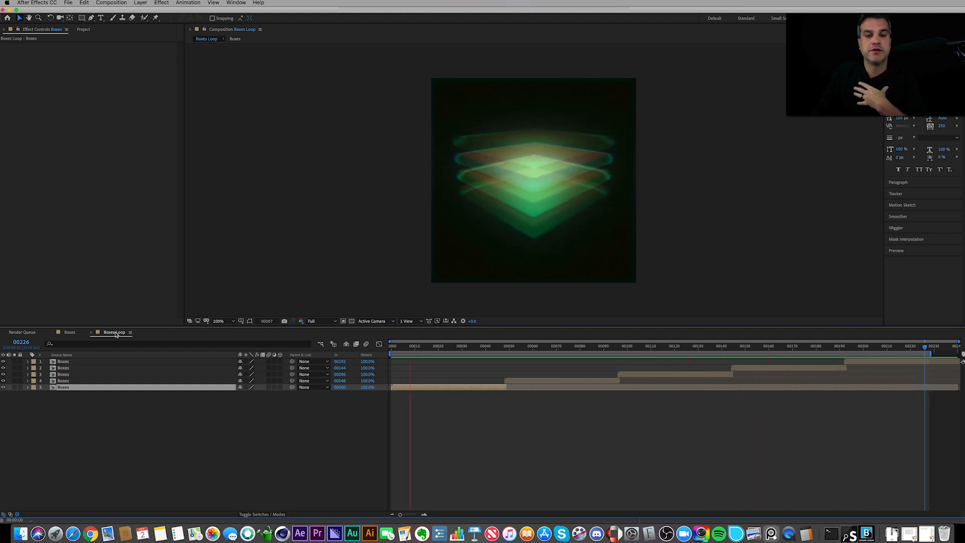
{"action": "left_click", "coordinate": [523, 354]}
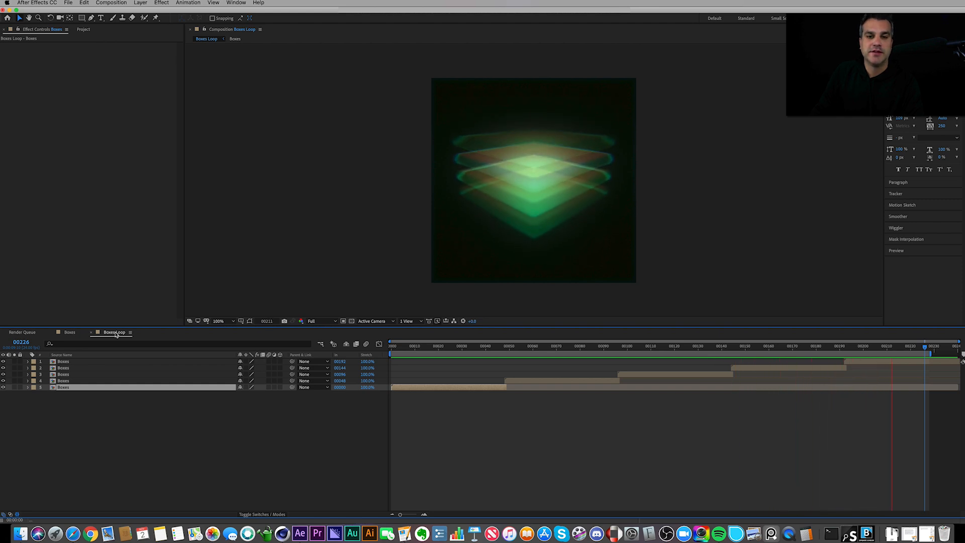
{"action": "left_click", "coordinate": [466, 346]}
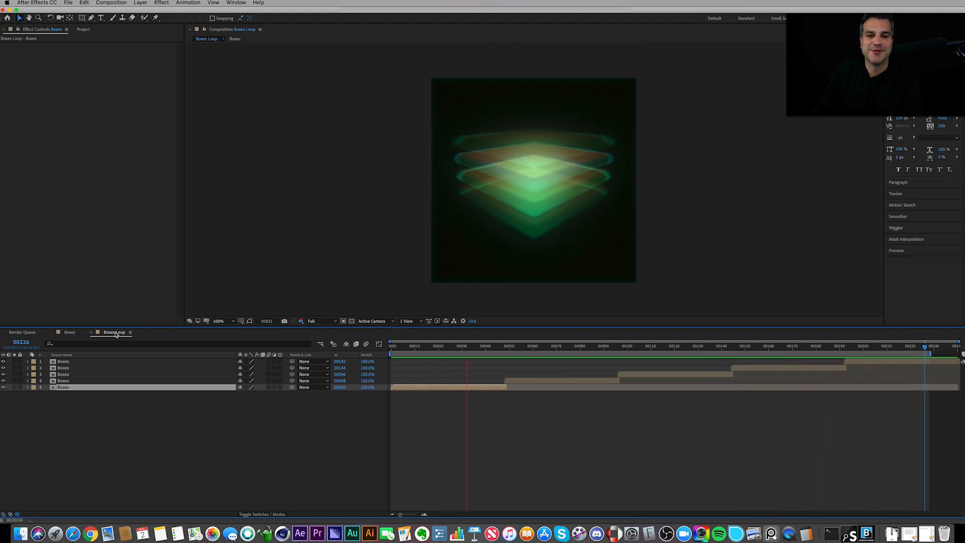